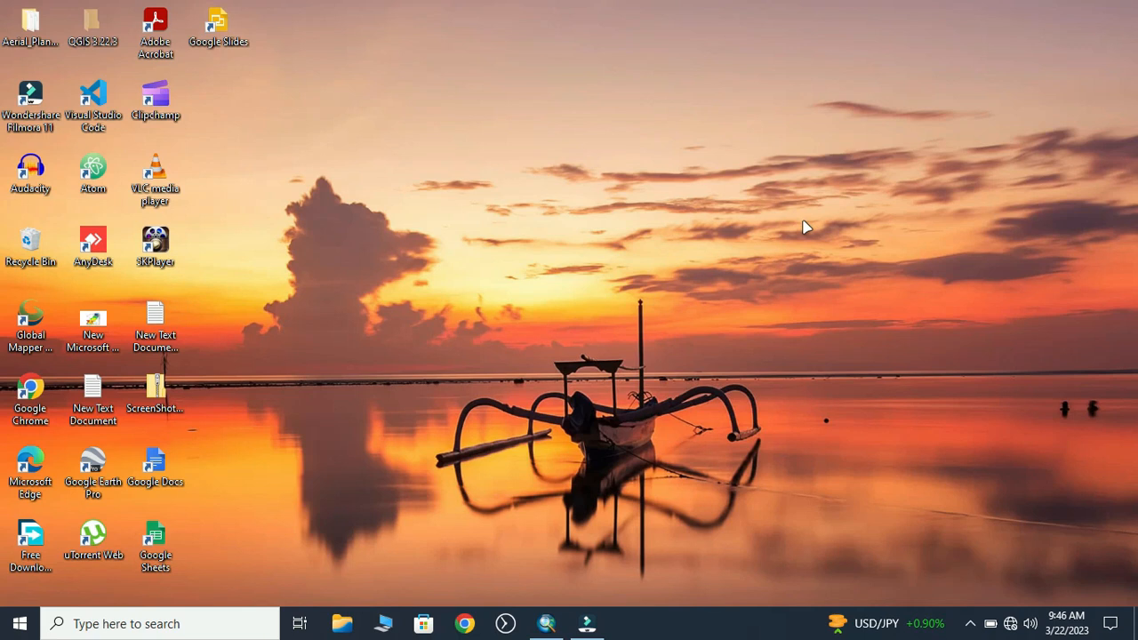
mouse_move(807, 249)
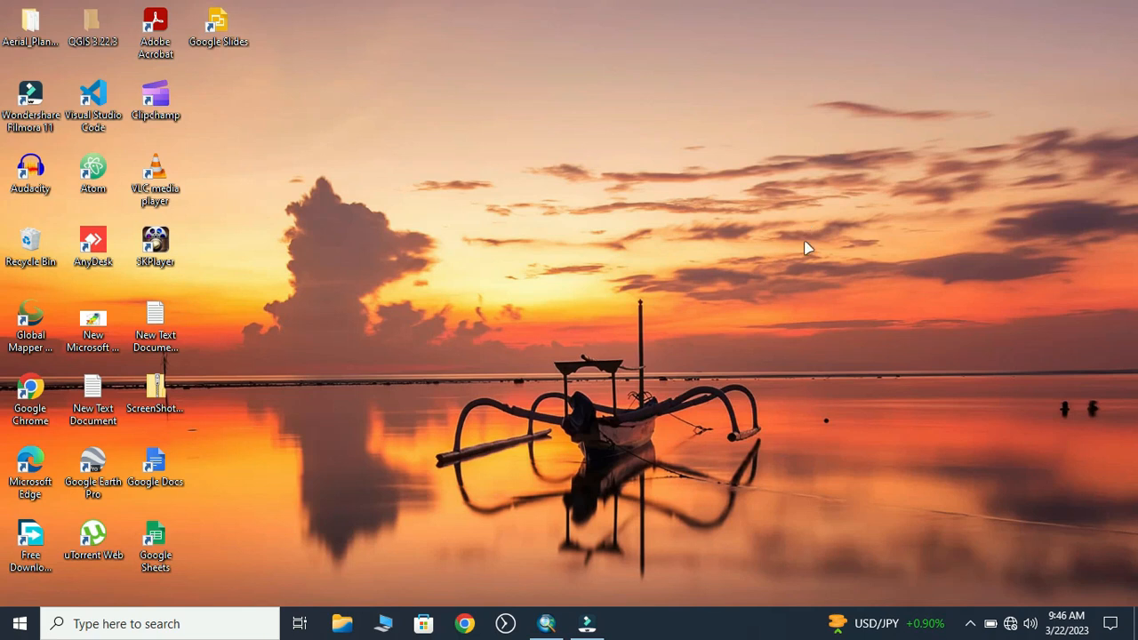
mouse_move(544, 608)
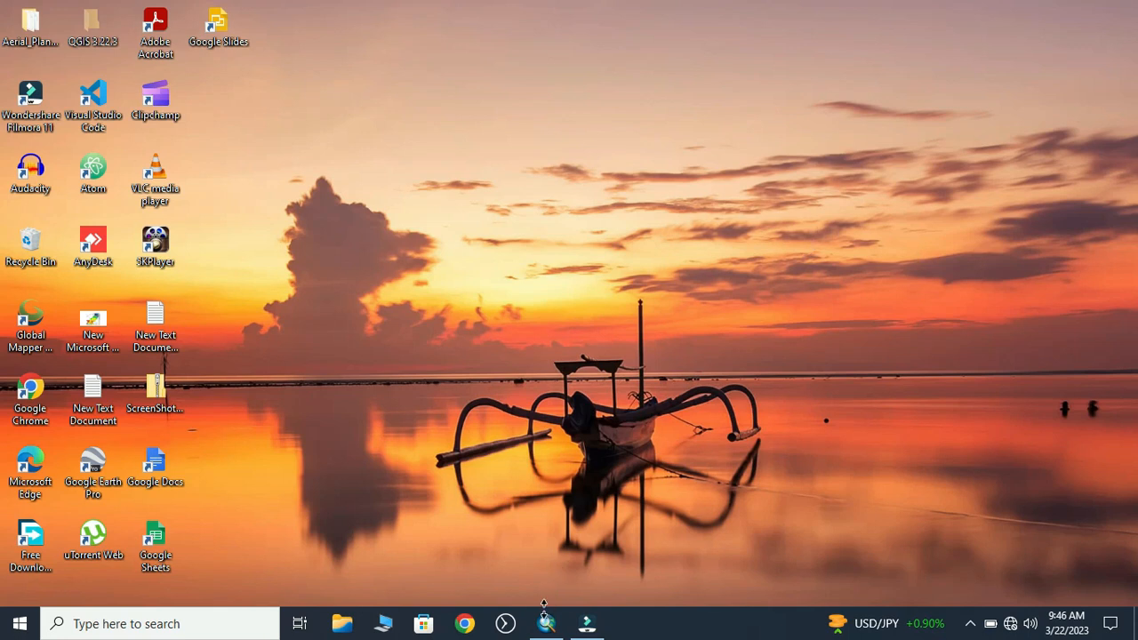
Step: Launch ArcMap and get the new empty model from Toolbox.tbx > Toolset open in ModelBuilder
left_click(546, 623)
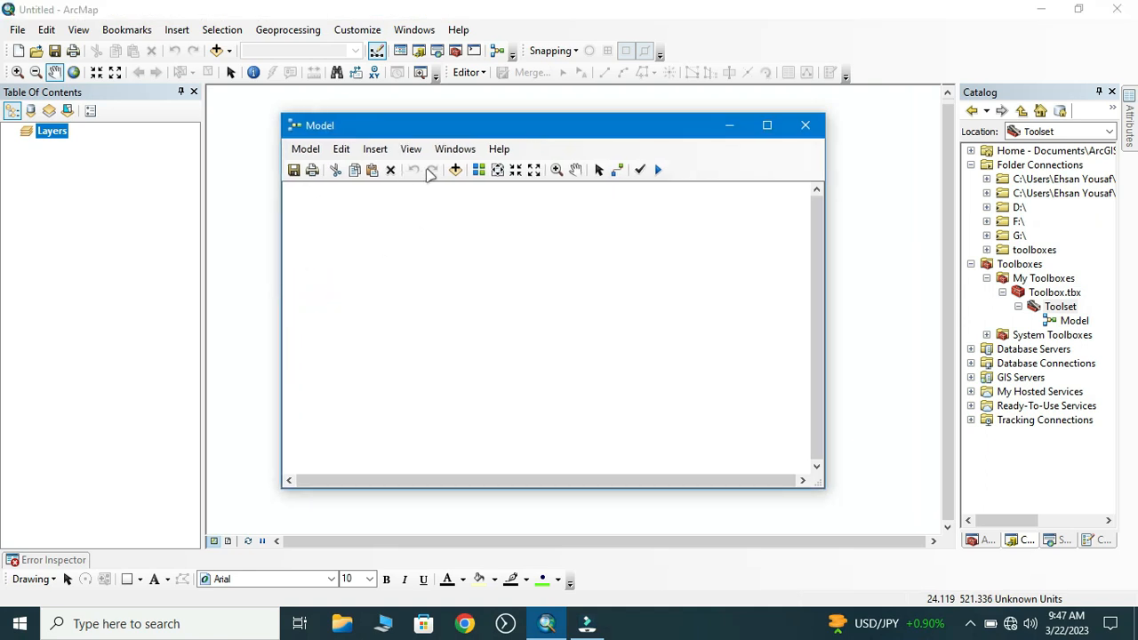
Step: Add the 2015 B4 and B5 band rasters and the Raster Calculator tool to the model
left_click(455, 171)
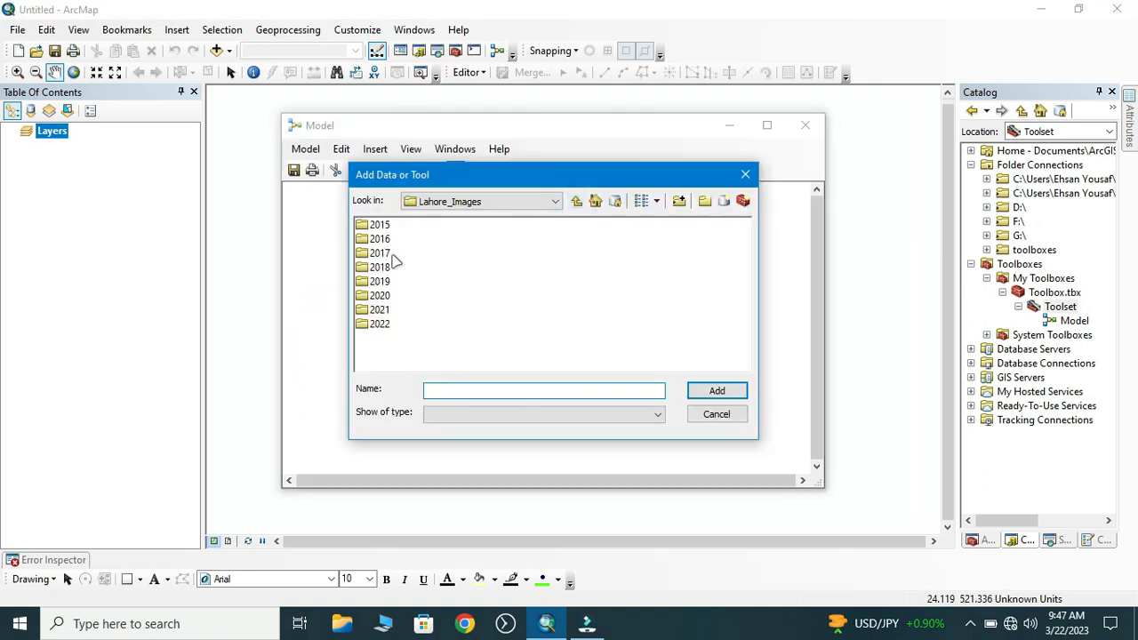
left_click(544, 389)
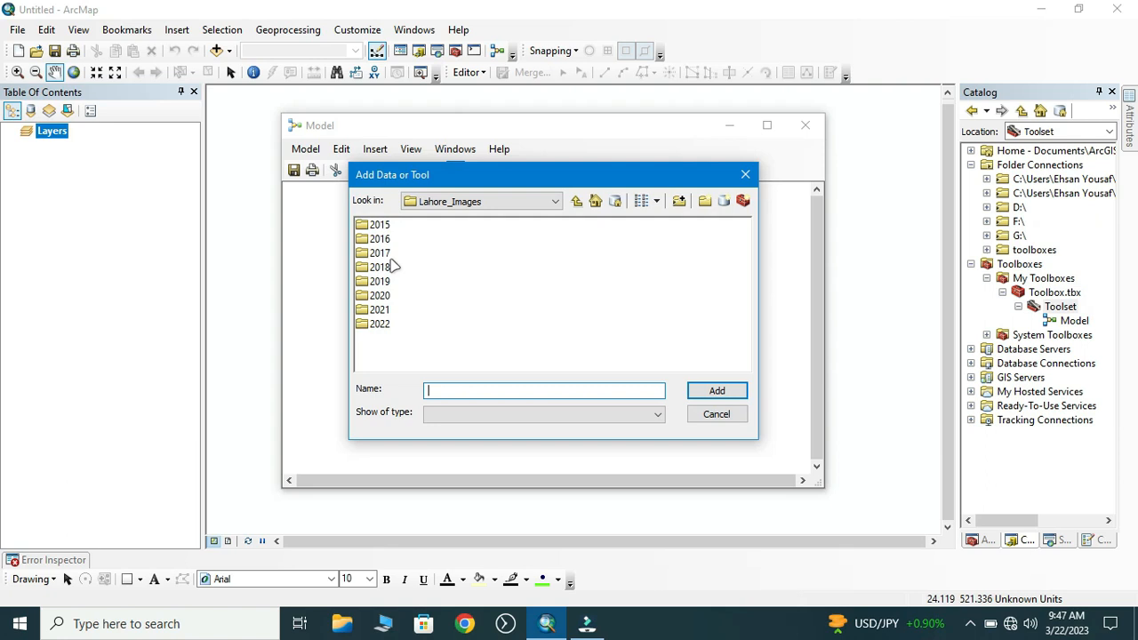
mouse_move(397, 341)
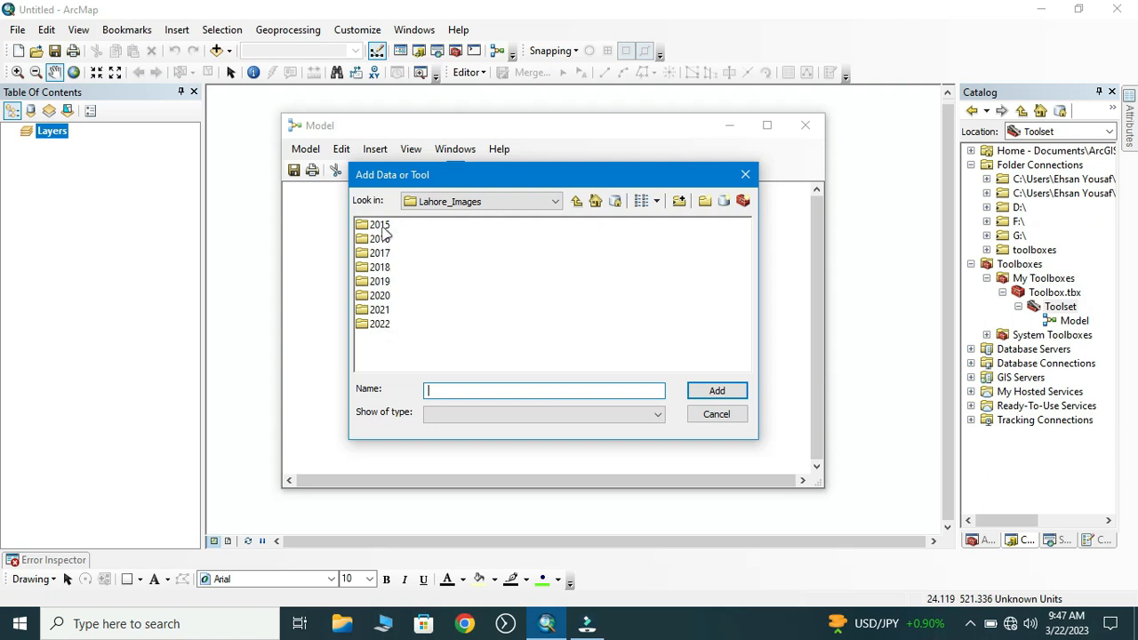
double_click(378, 224)
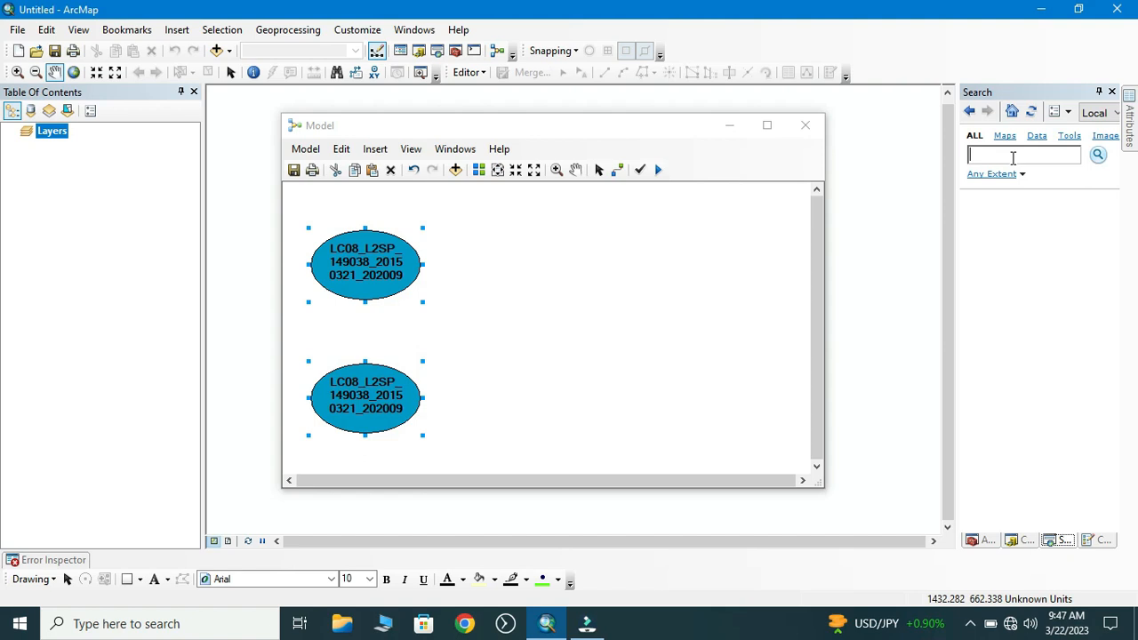
type("raster calculator")
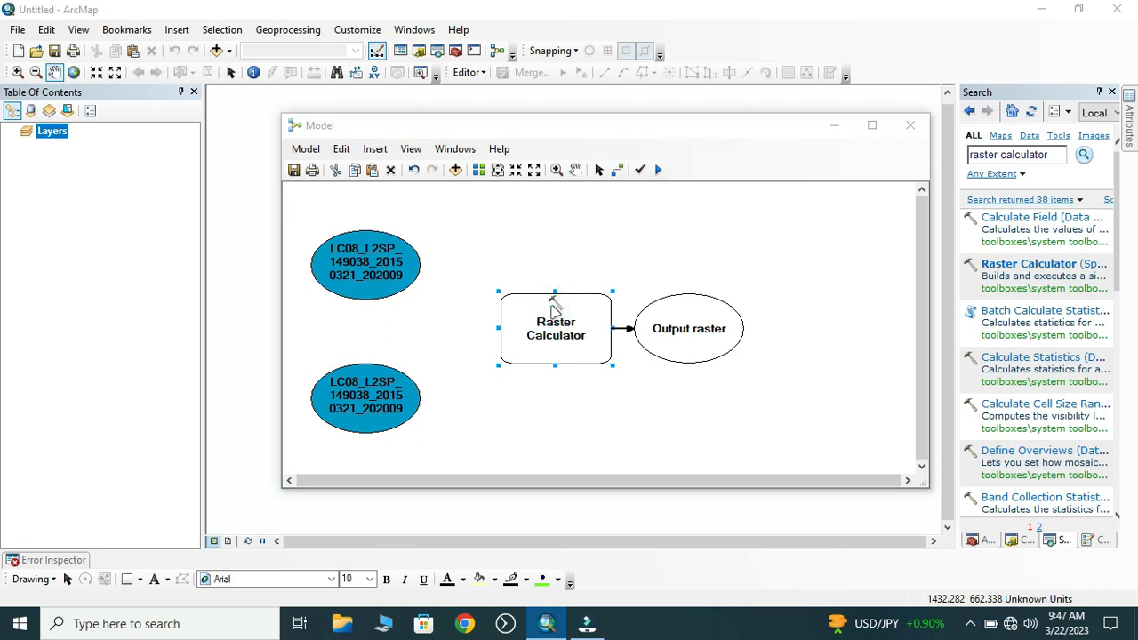
Step: Give Raster Calculator the band 4/5 NDVI expression and output 2015_ndvi in the NDVI Output folder
double_click(555, 327)
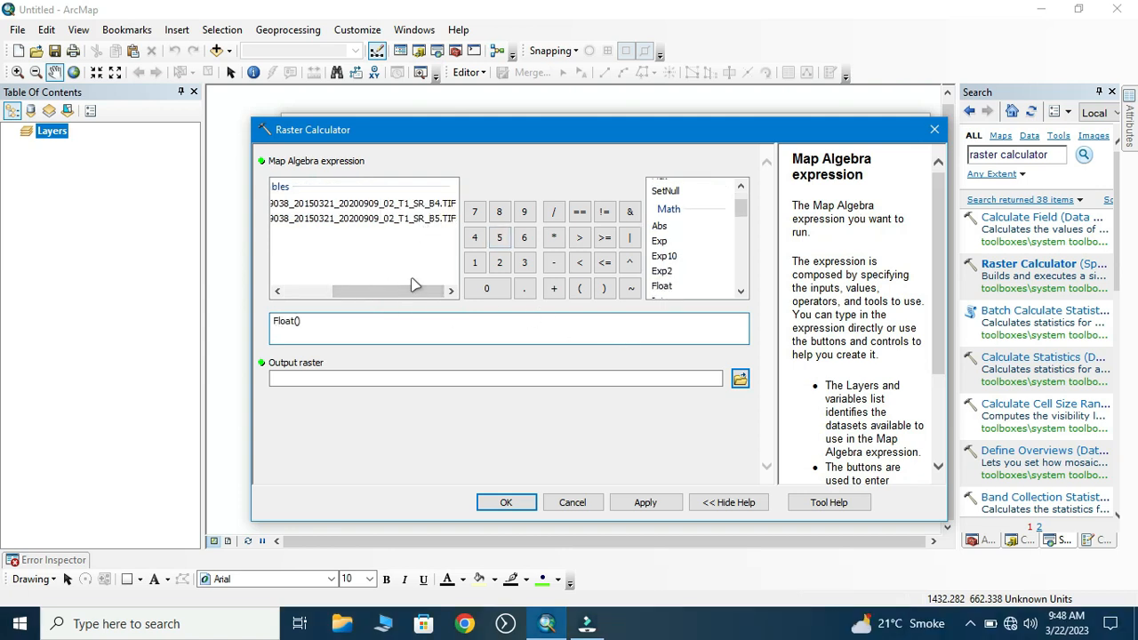
mouse_move(423, 238)
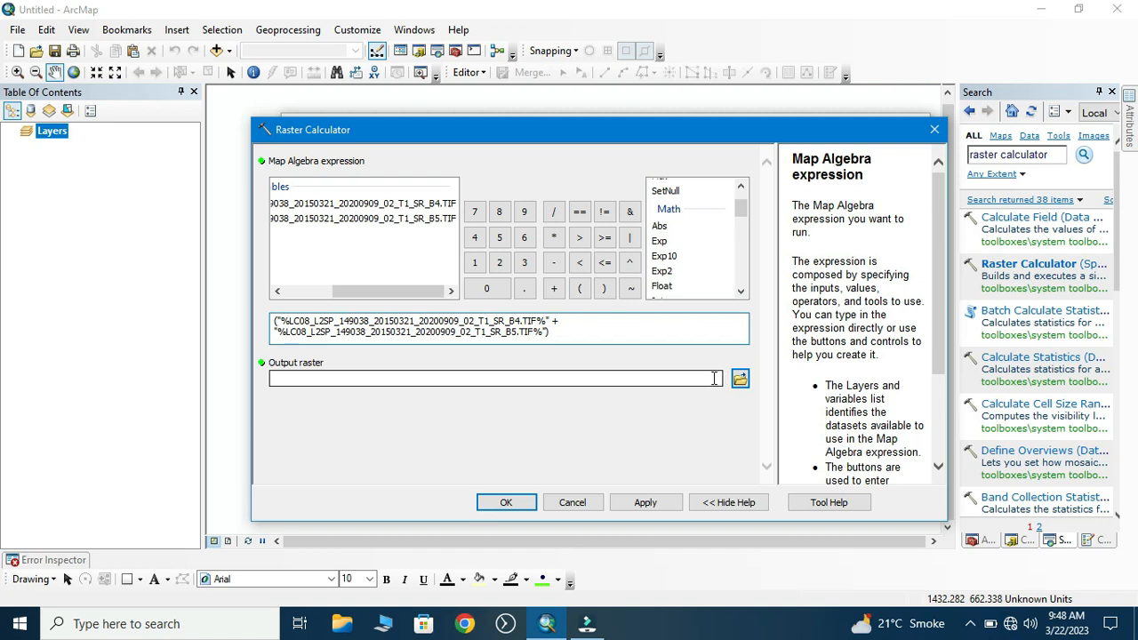
left_click(494, 377)
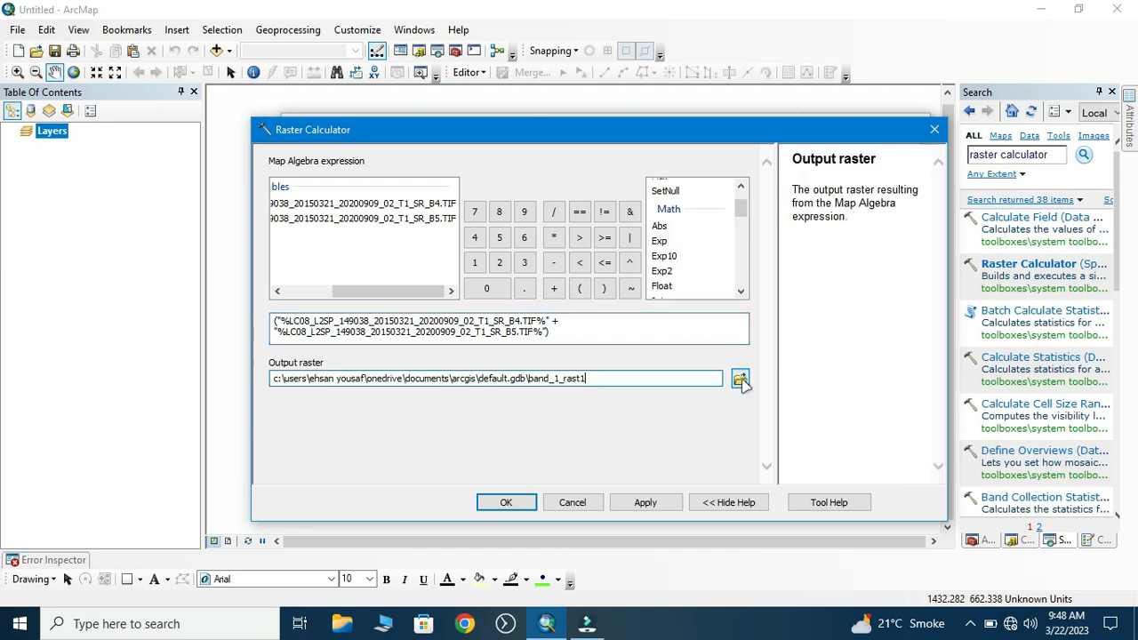
left_click(740, 377)
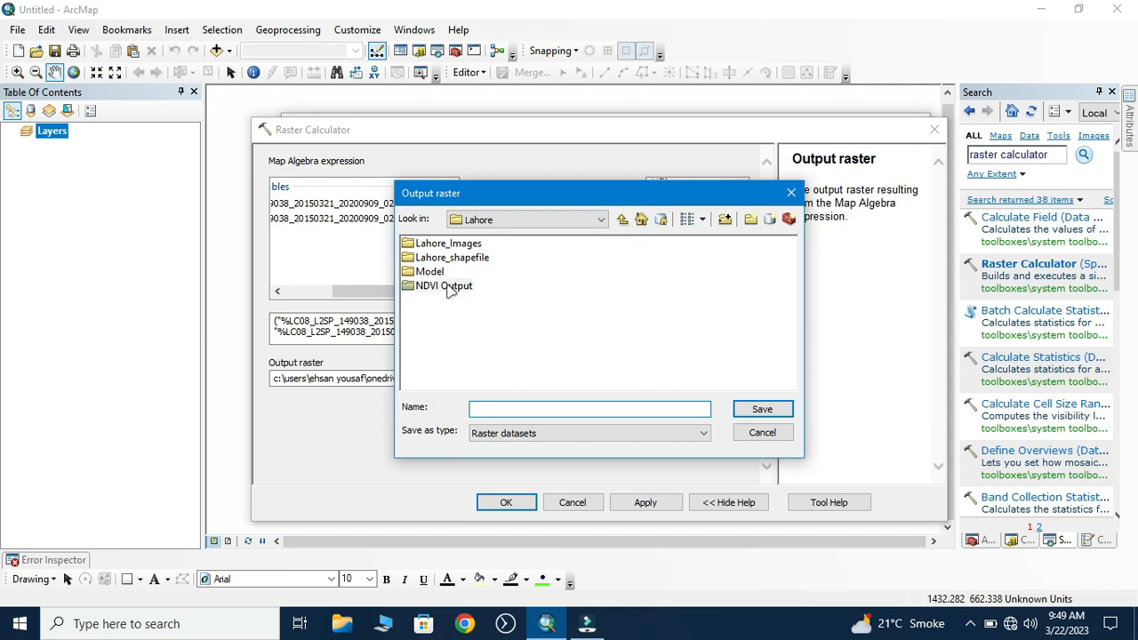
double_click(444, 285)
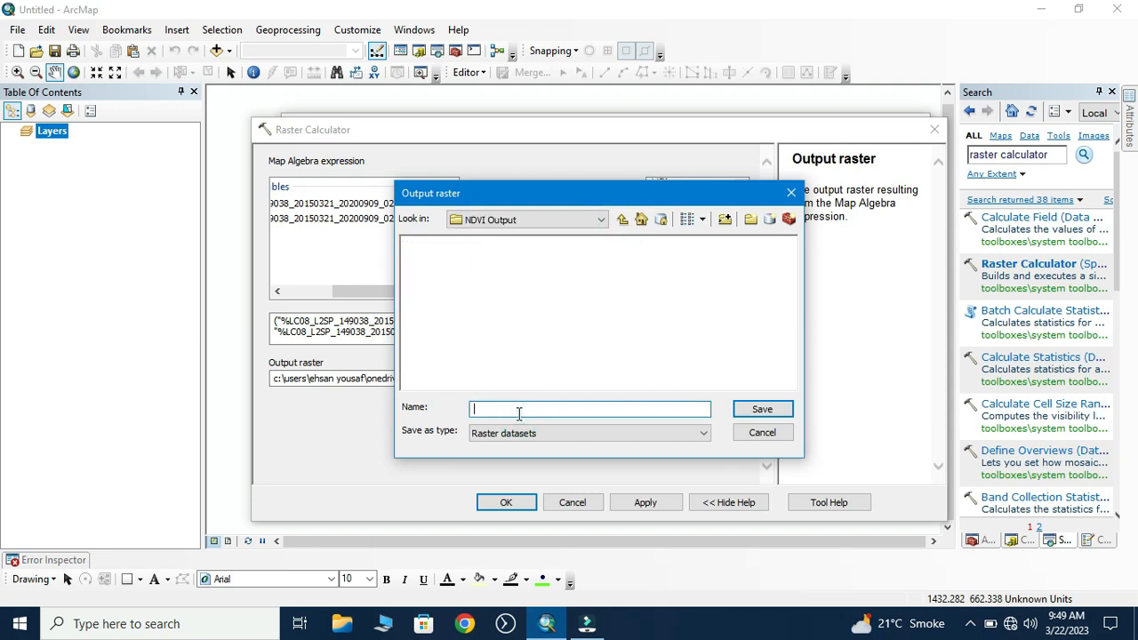
type("2015_ndvi")
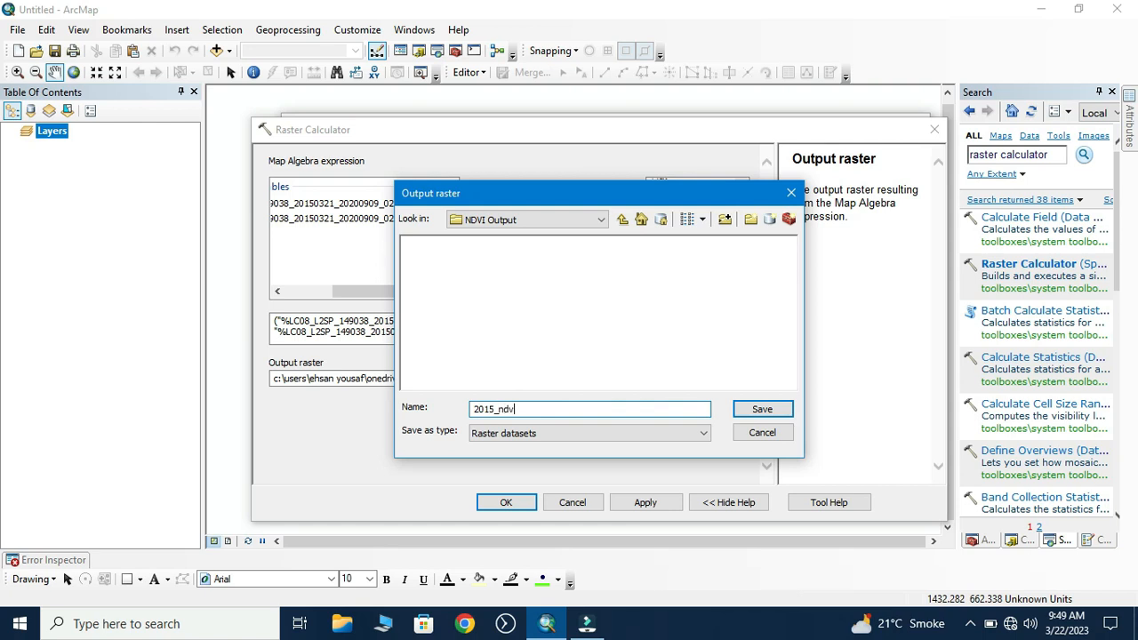
left_click(761, 407)
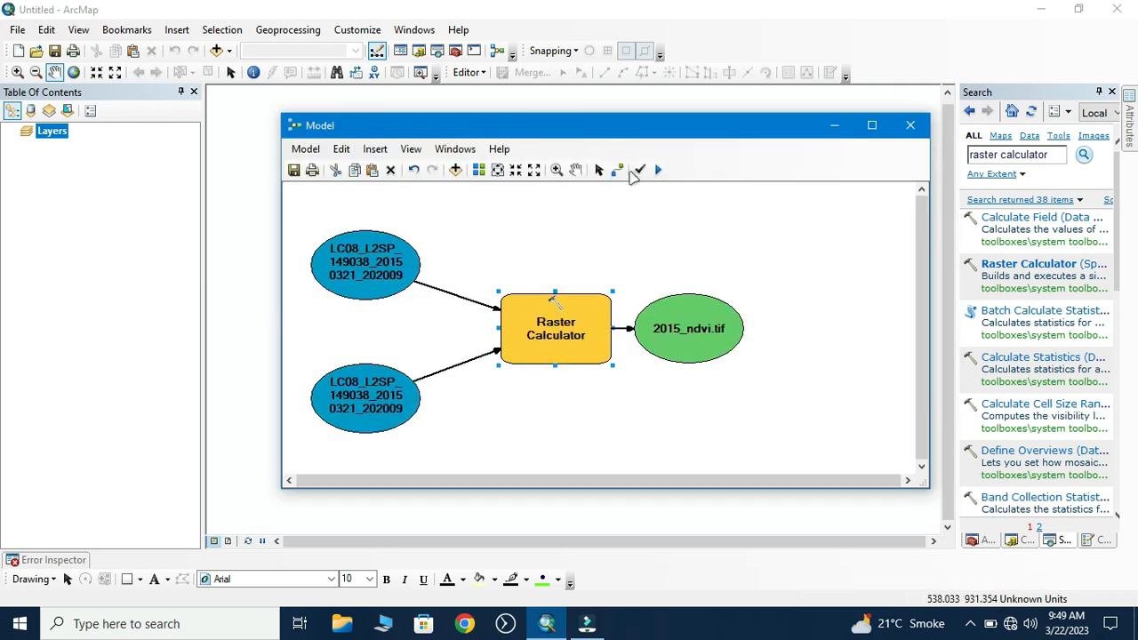
Step: Run the model to produce the 2015_ndvi raster and display it in the map
left_click(658, 171)
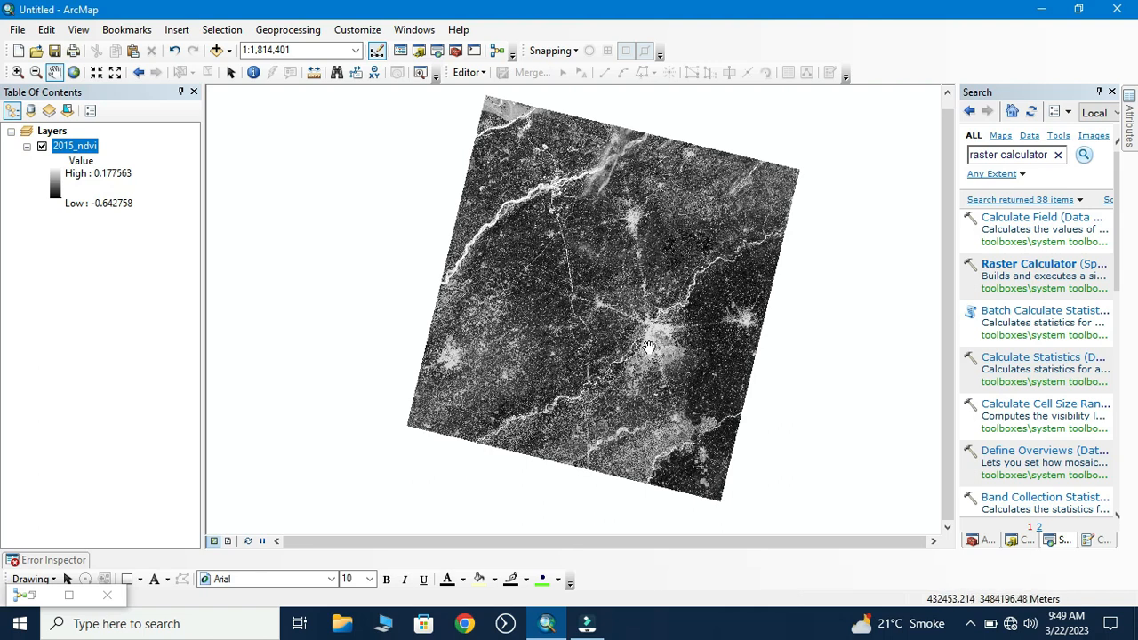
mouse_move(647, 355)
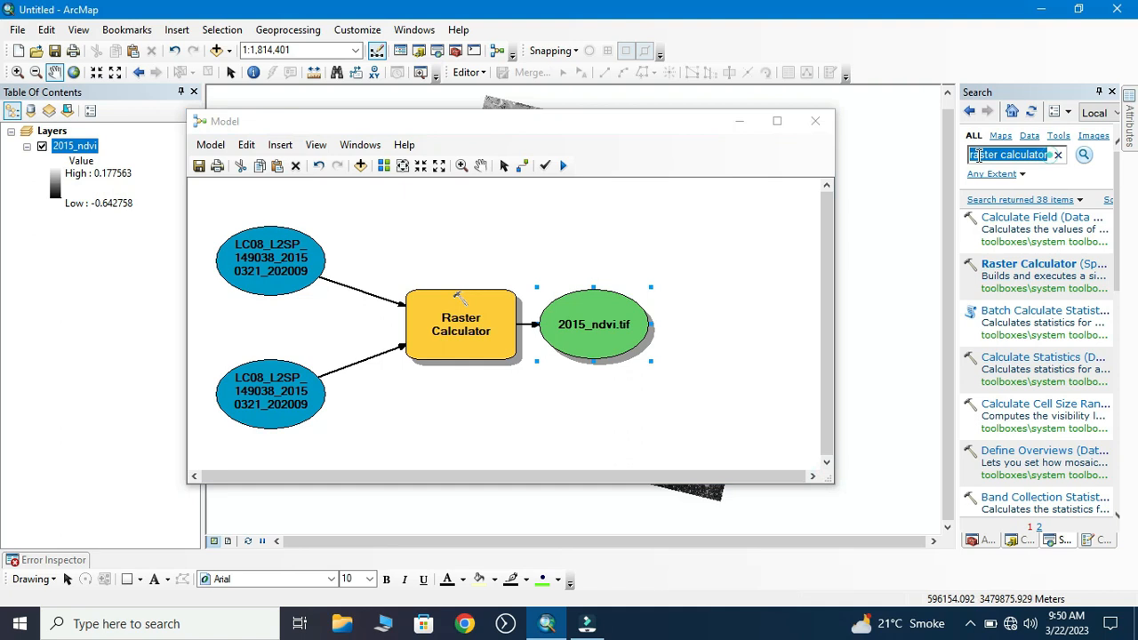
Step: Add the Clip (Data Management) tool and the Lahore_shp boundary to the model
type("clip")
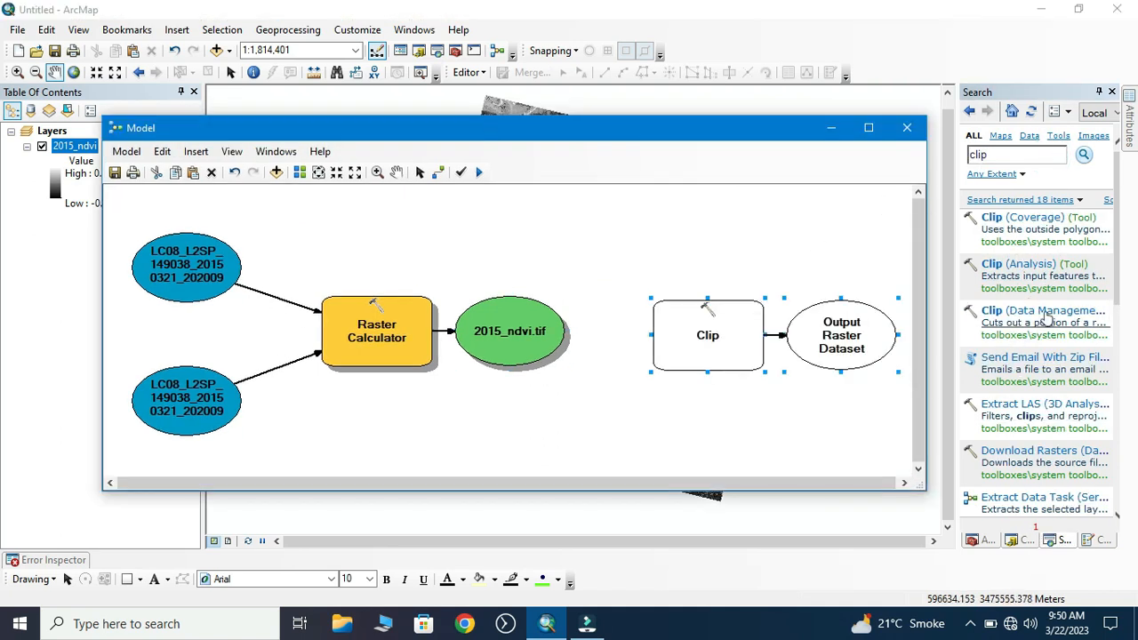
double_click(708, 334)
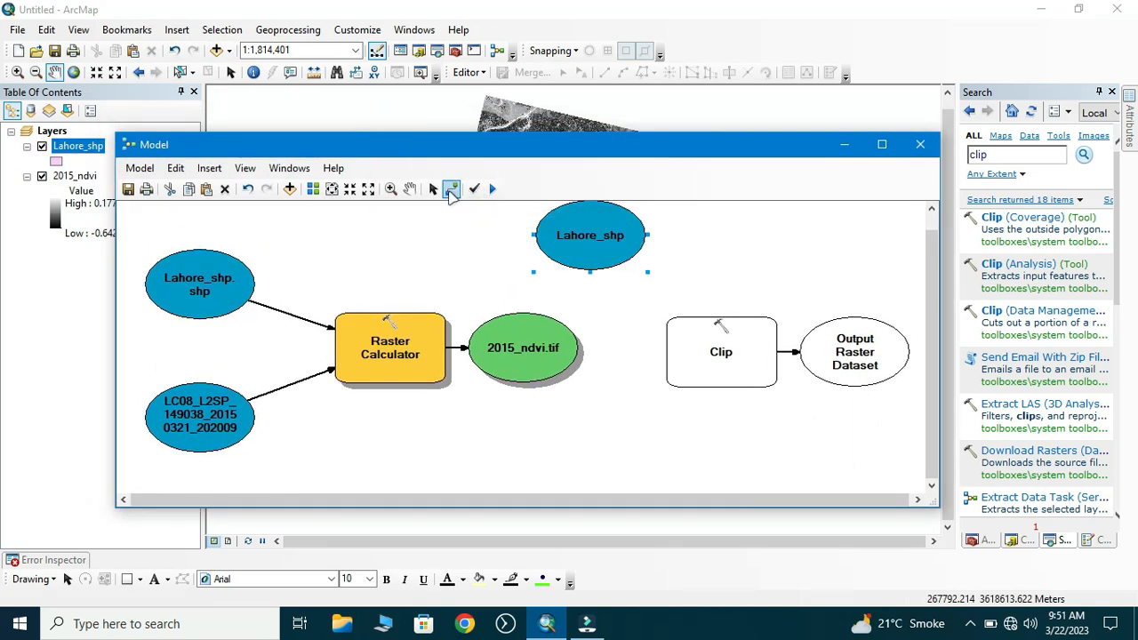
Step: Clip 2015_ndvi.tif to the exact Lahore_shp geometry, outputting 2015_ndvi_clipped.tif
double_click(722, 352)
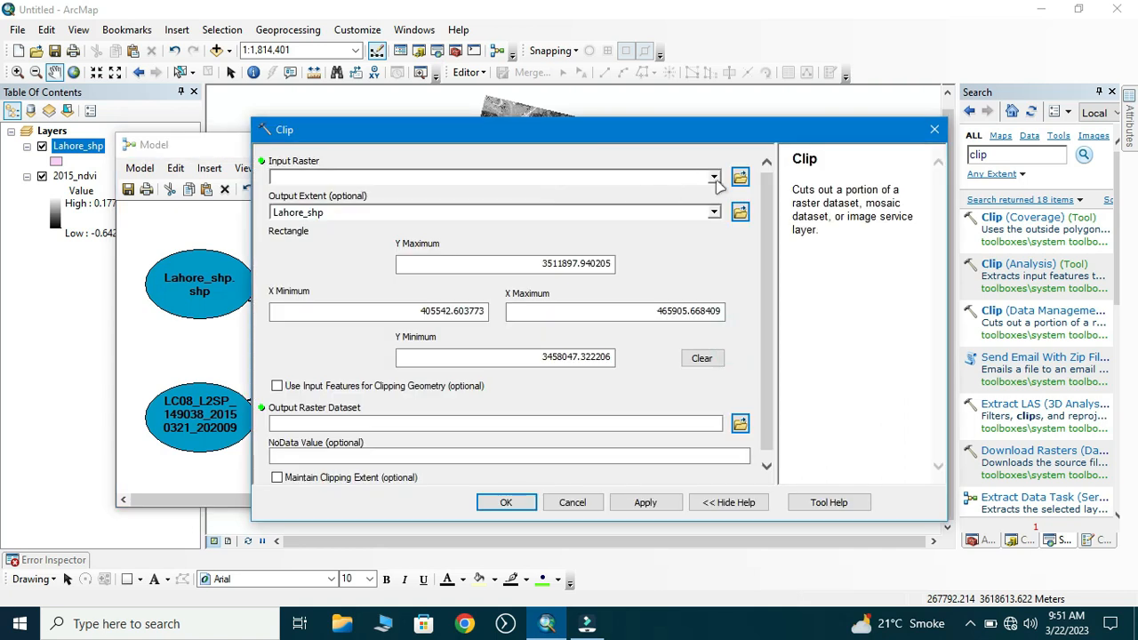
left_click(715, 178)
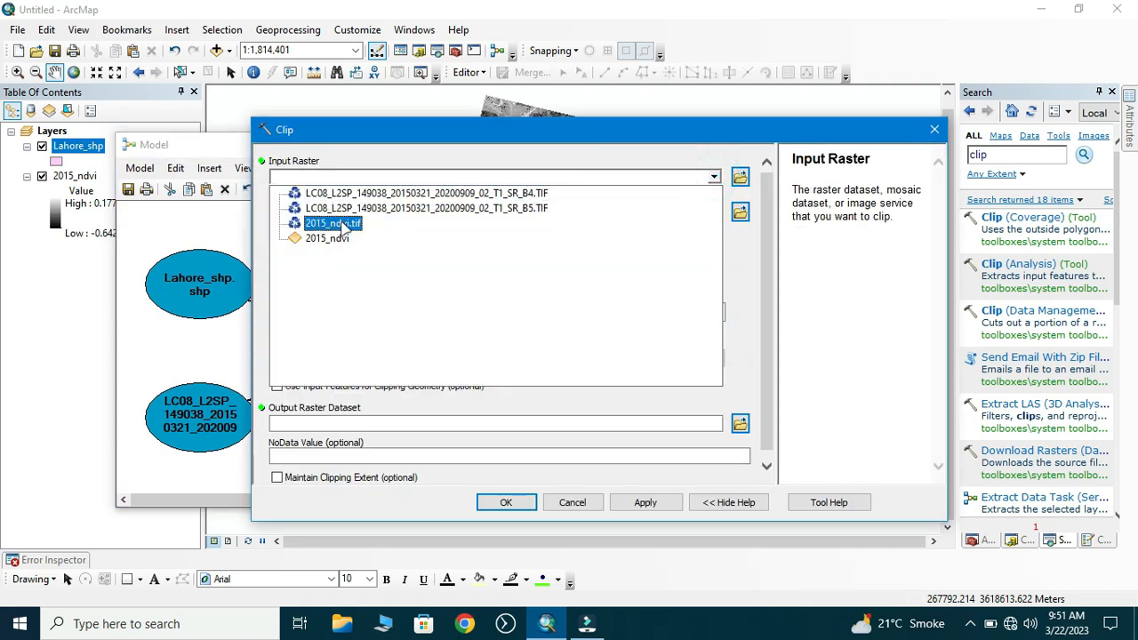
left_click(334, 224)
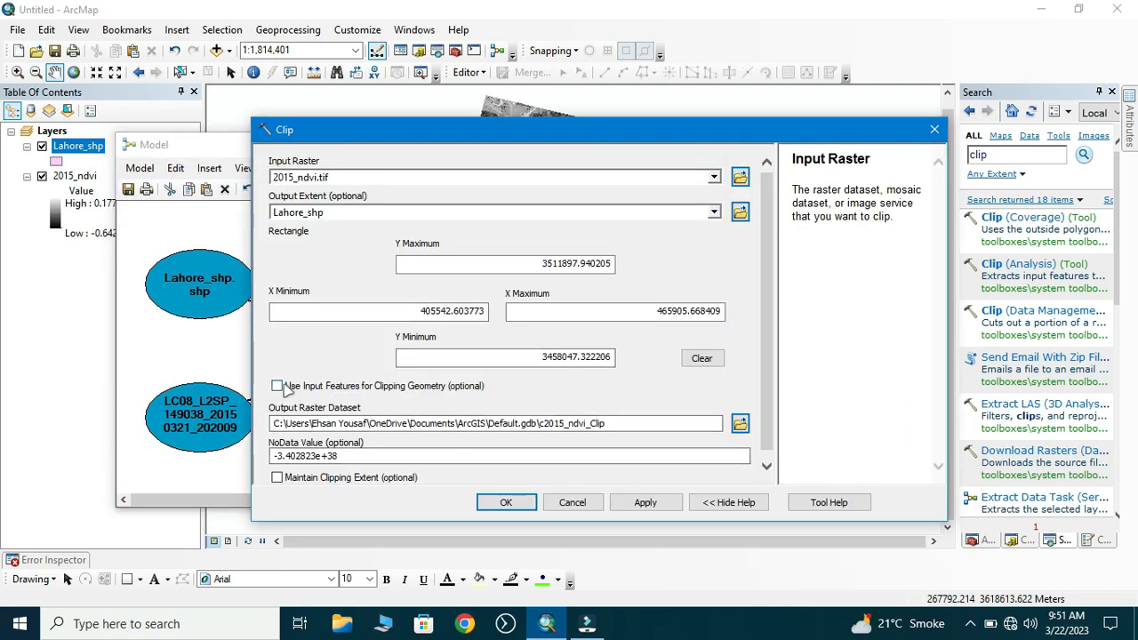
left_click(277, 384)
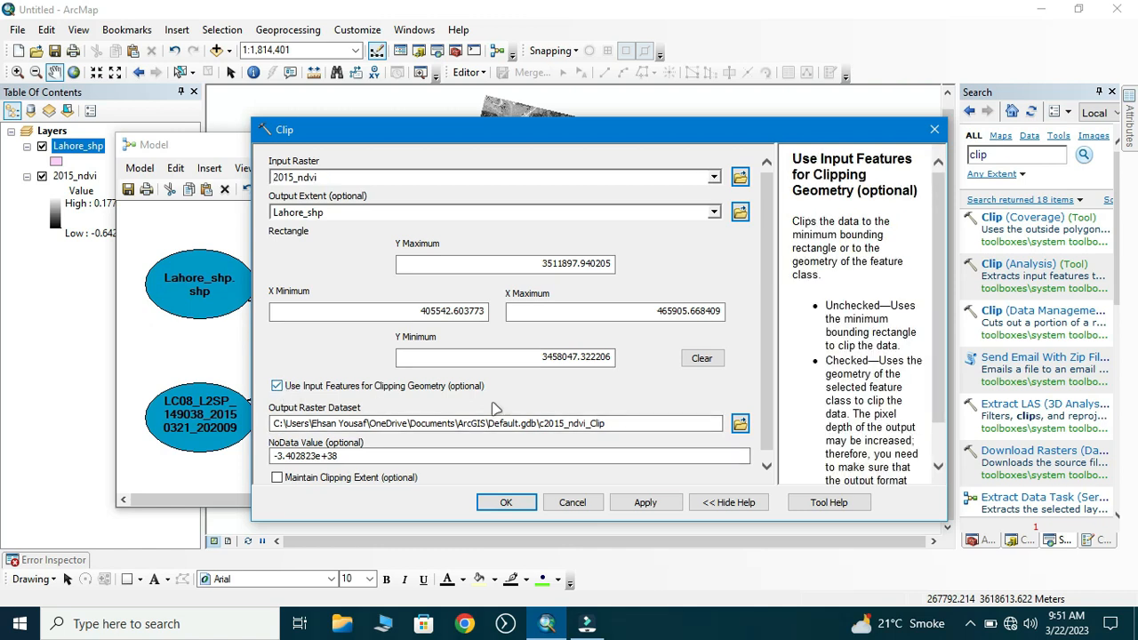
left_click(740, 423)
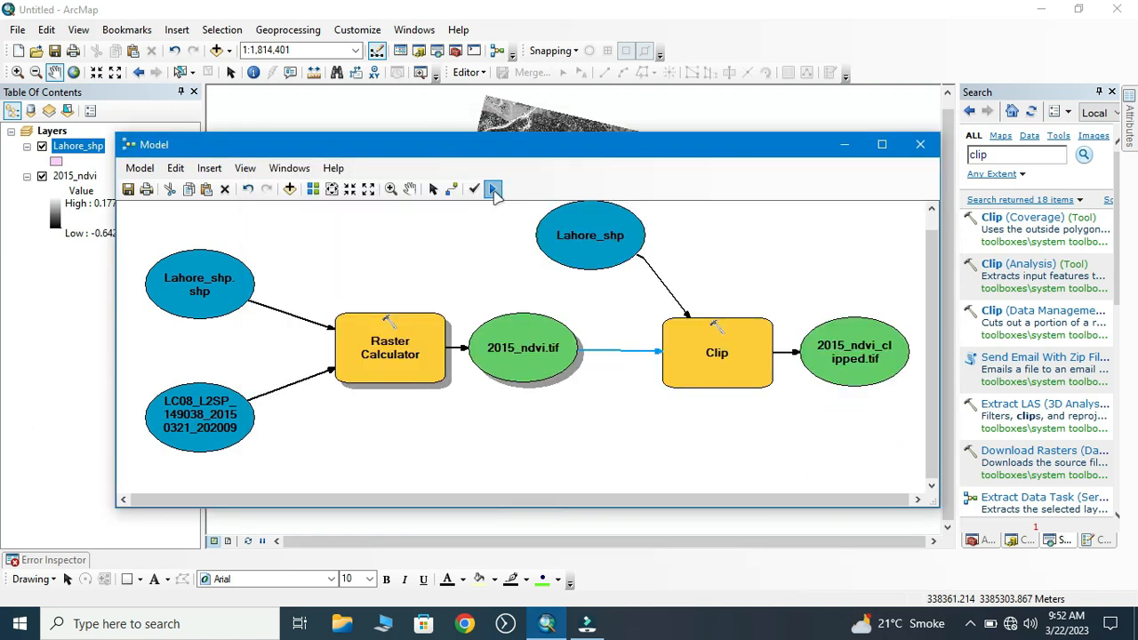
Step: Run the whole model so the 2015_ndvi_clipped raster appears as a map layer
left_click(495, 188)
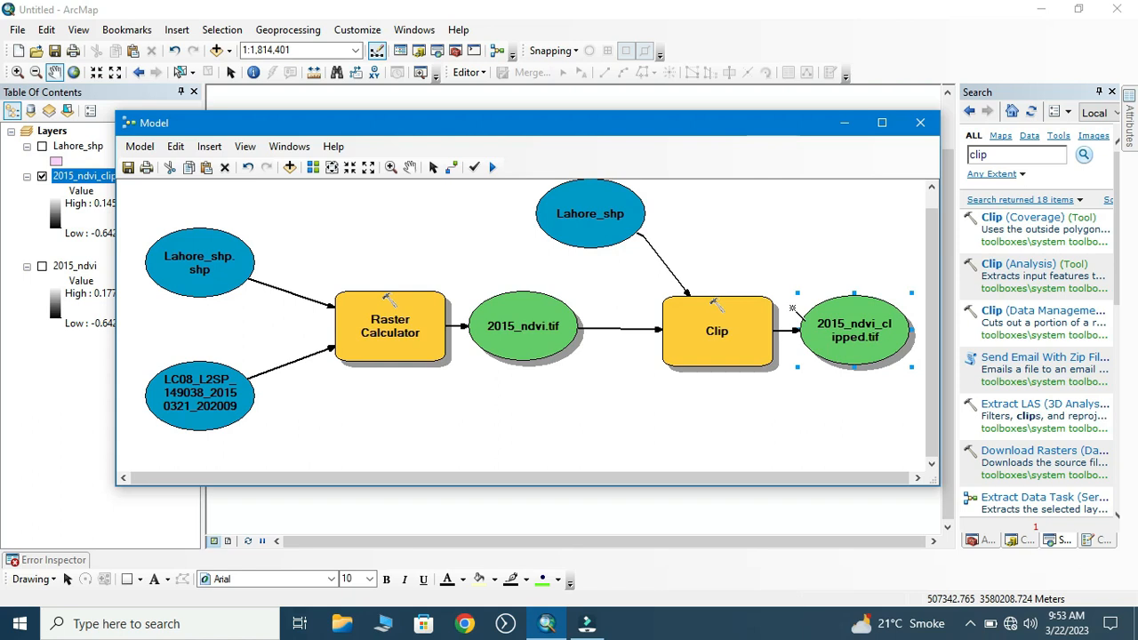
mouse_move(614, 313)
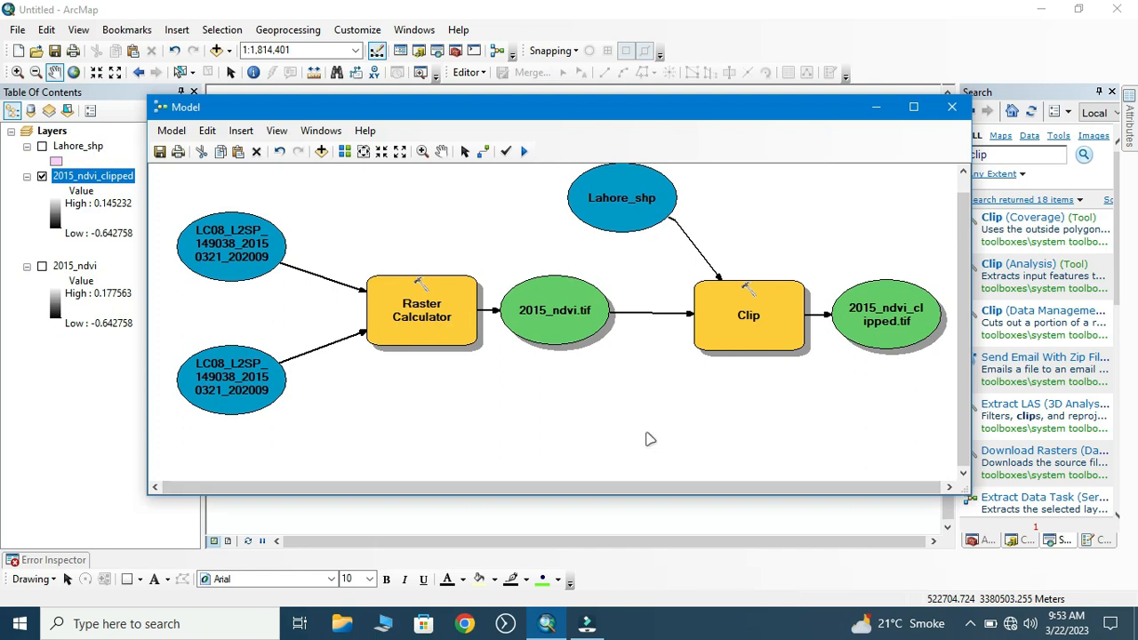
mouse_move(658, 432)
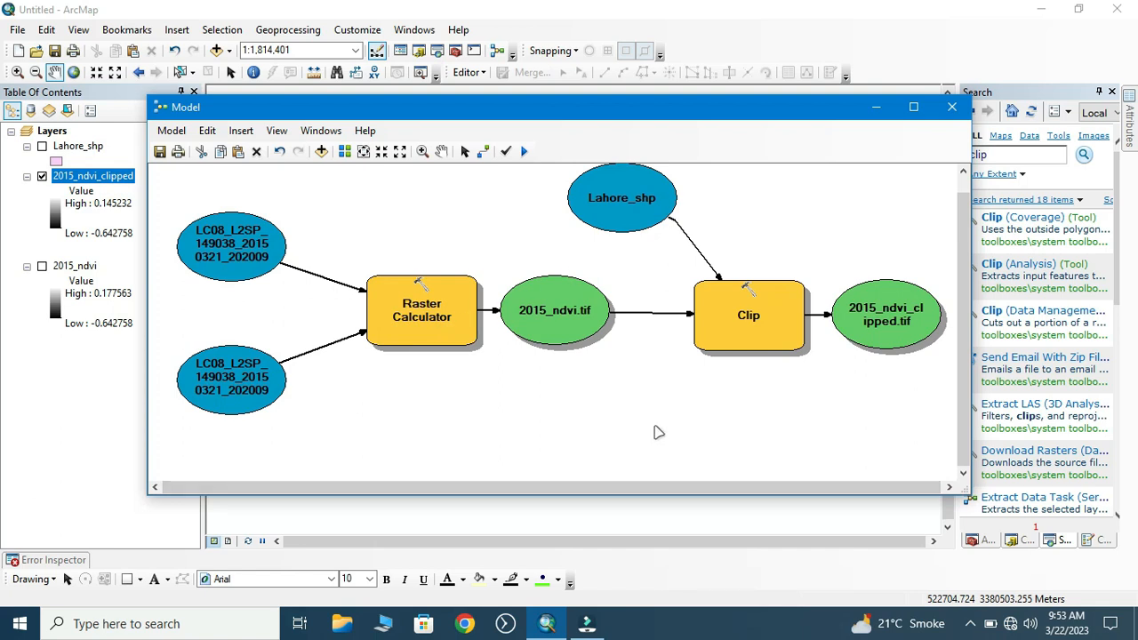
Step: Mark inputs and outputs as model parameters named B4, B5, NDVI OUTPUT and NDVI CLIPPED
right_click(231, 246)
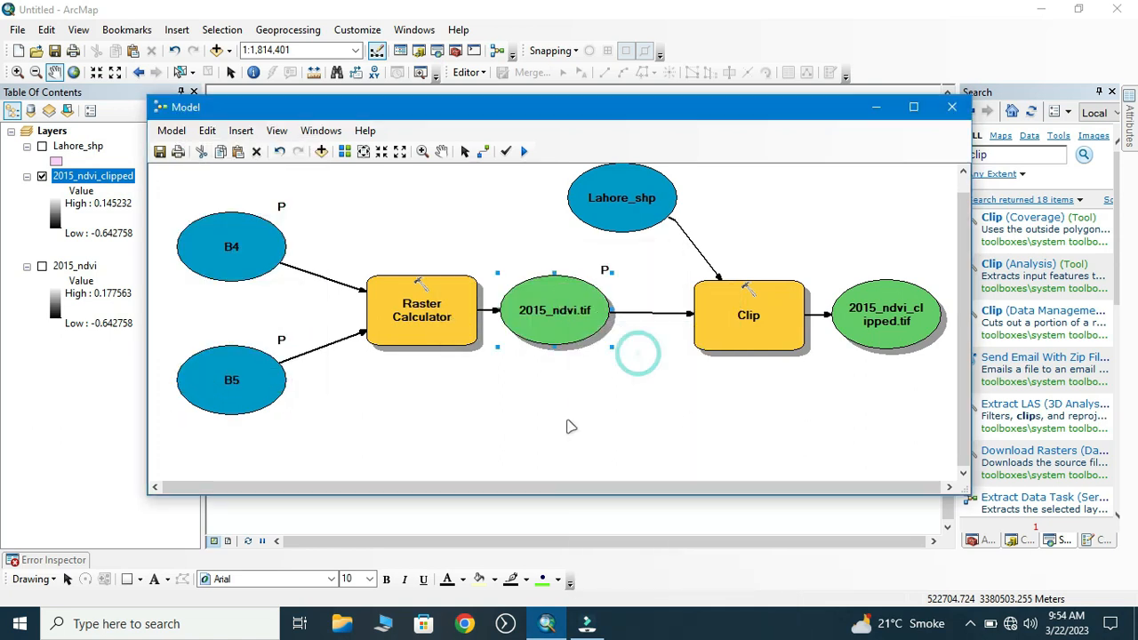
double_click(555, 309)
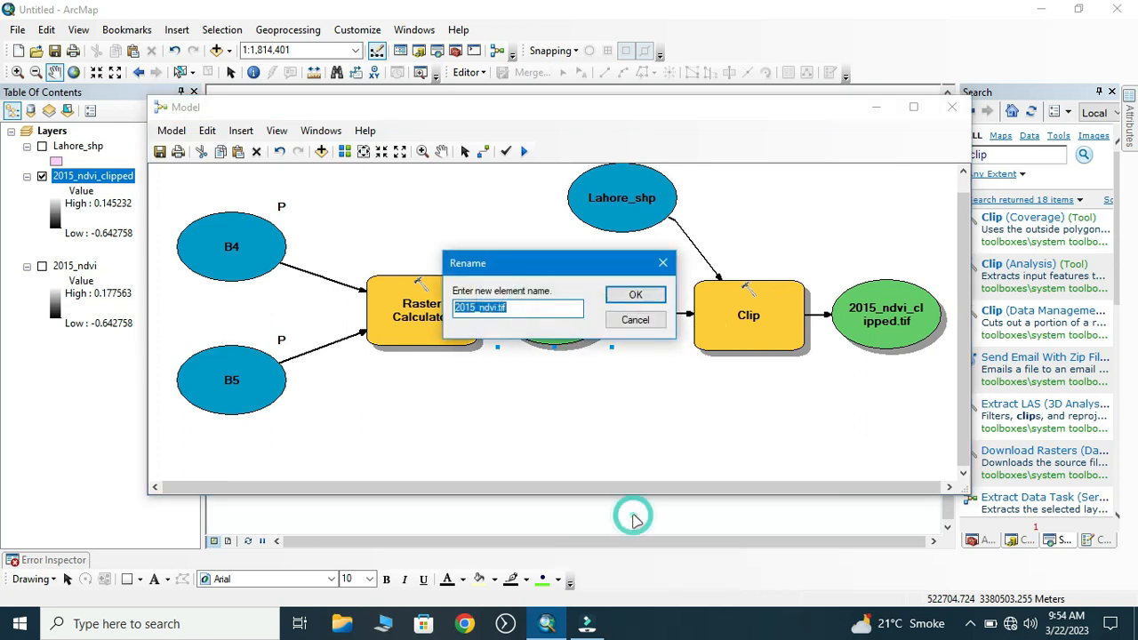
type("NDVI OUT")
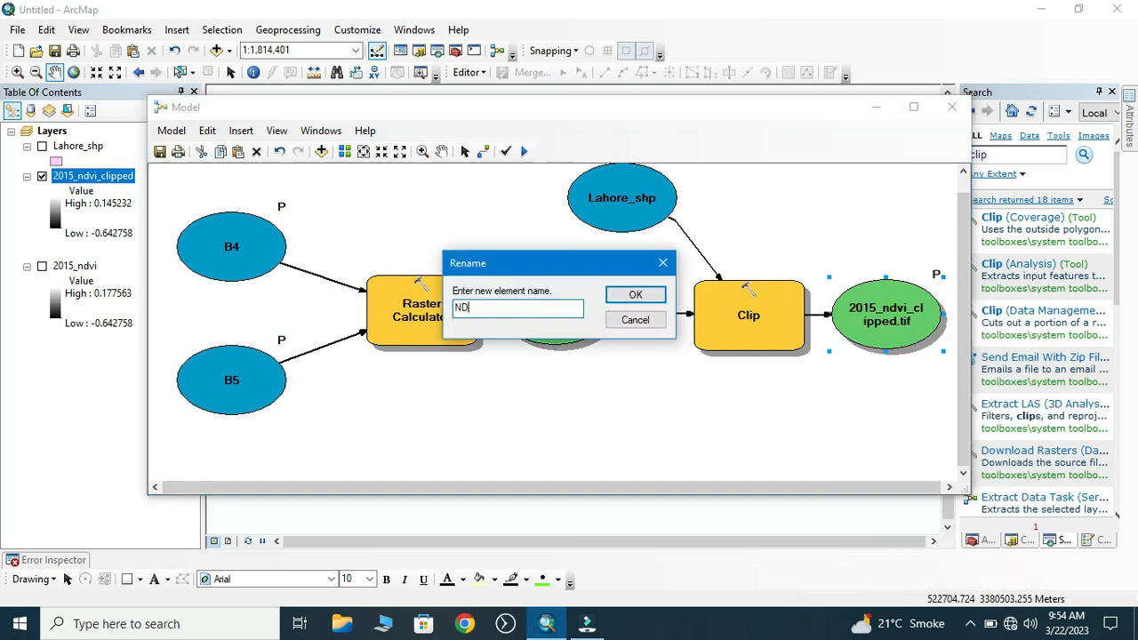
type("VI CLIPPED")
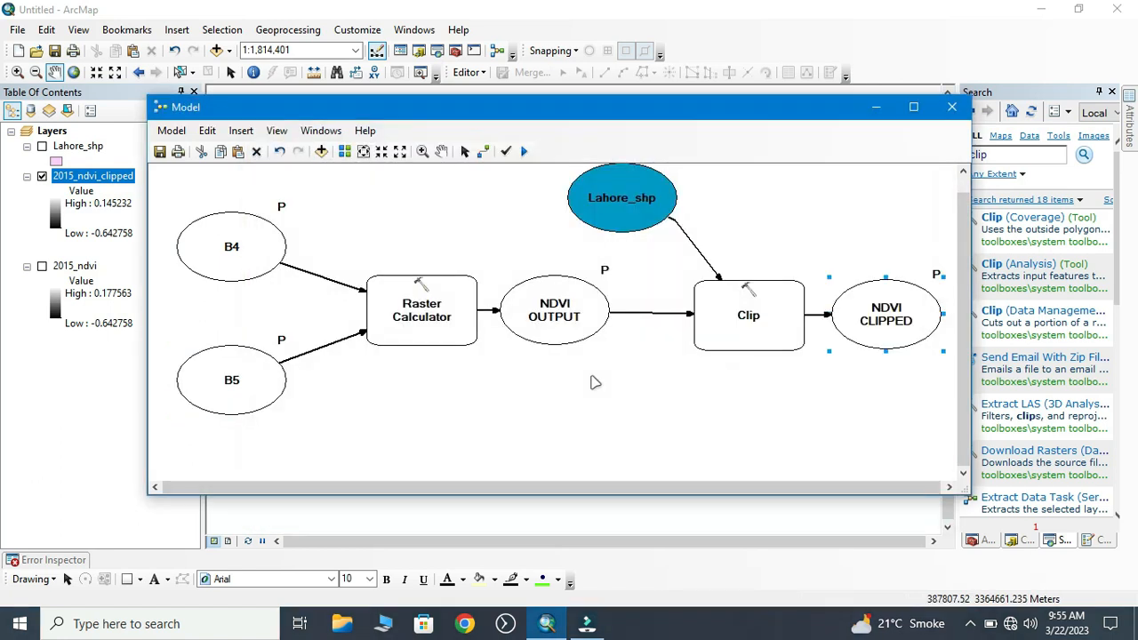
mouse_move(459, 291)
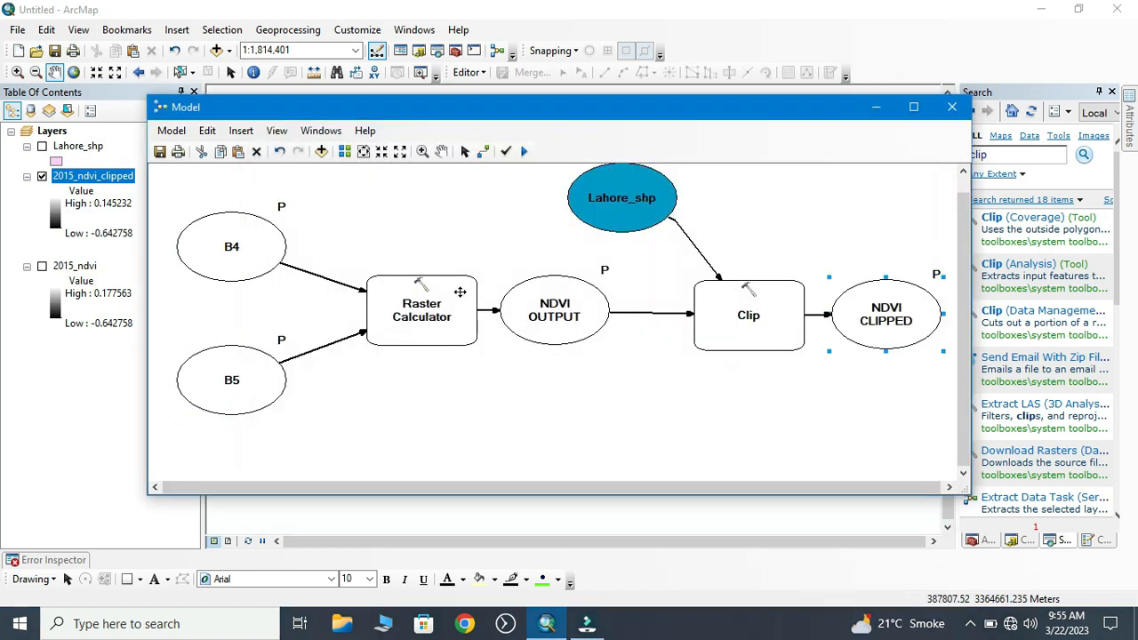
double_click(422, 310)
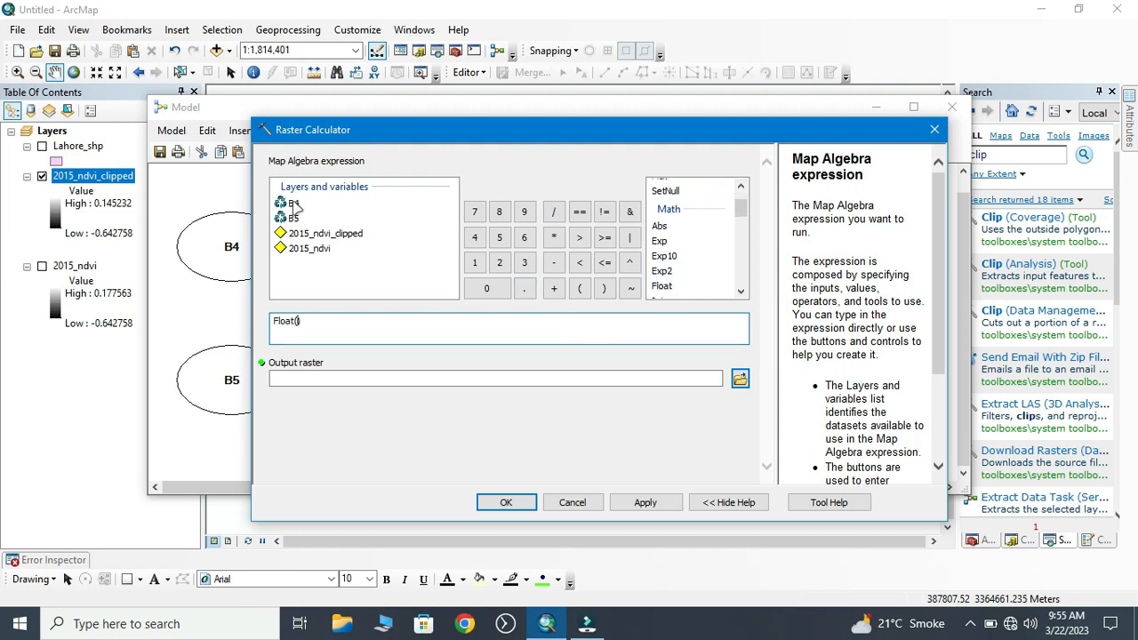
Step: Rebuild the expression as Float("%B4%" - "%B5%") / Float("%B4%" + "%B5%")
double_click(291, 202)
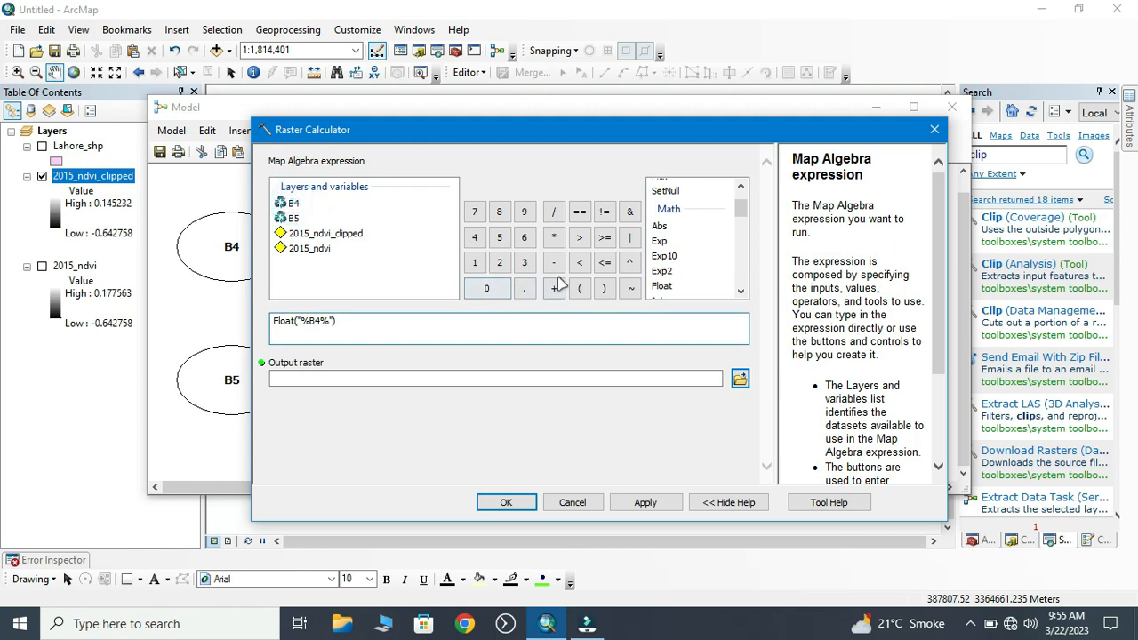
left_click(554, 262)
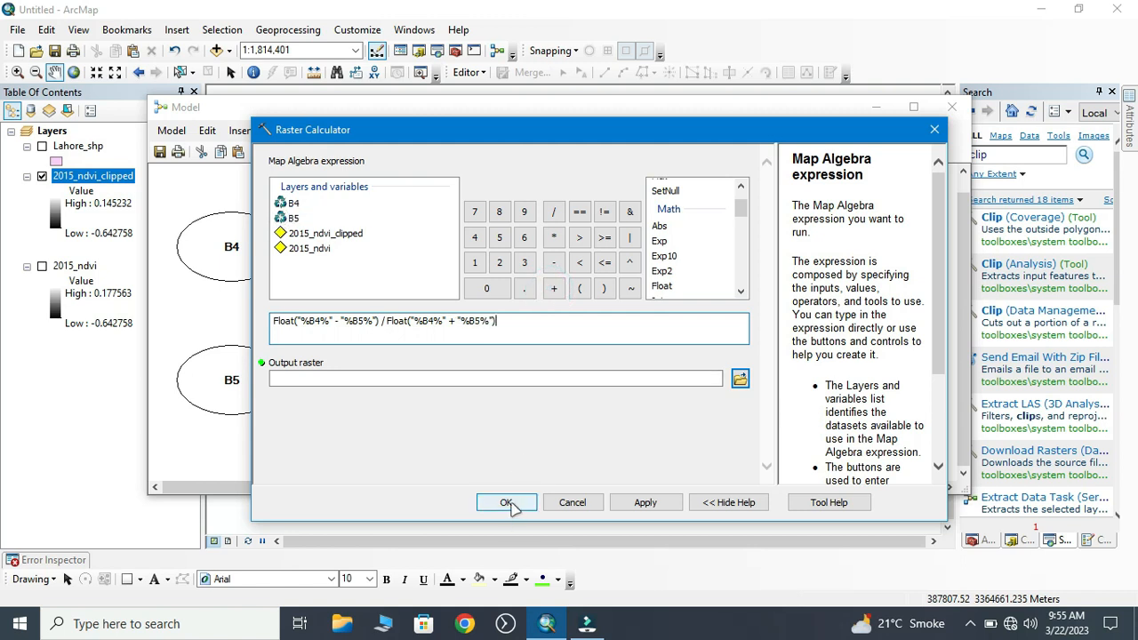
left_click(507, 502)
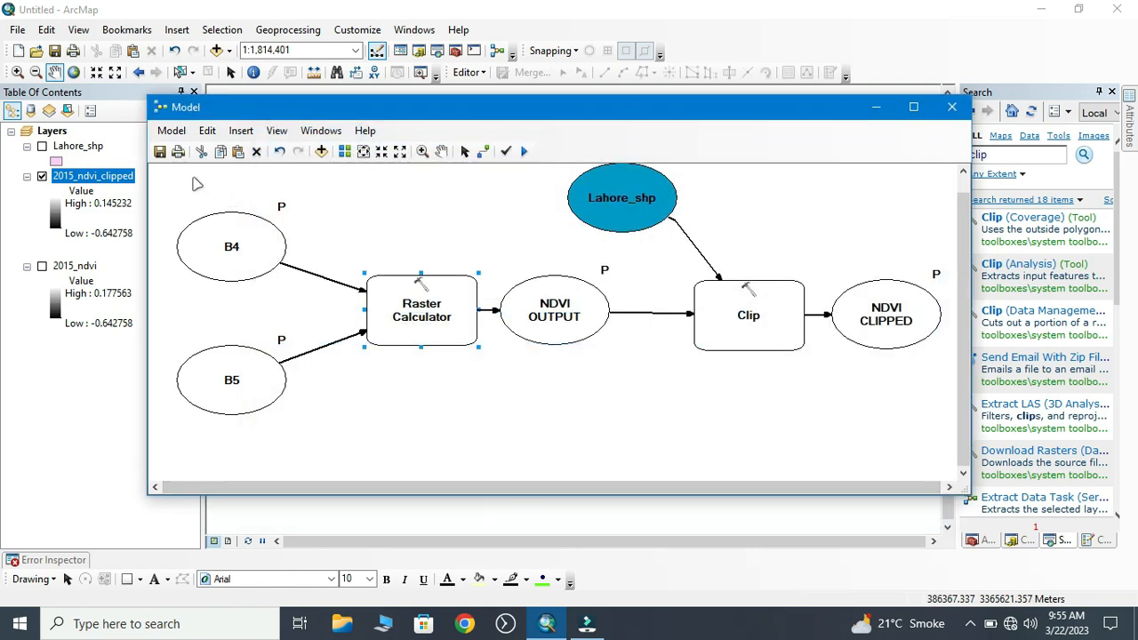
Step: Save the model as NDVI into a newly created Toolbox.tbx via Model > Save As
left_click(171, 130)
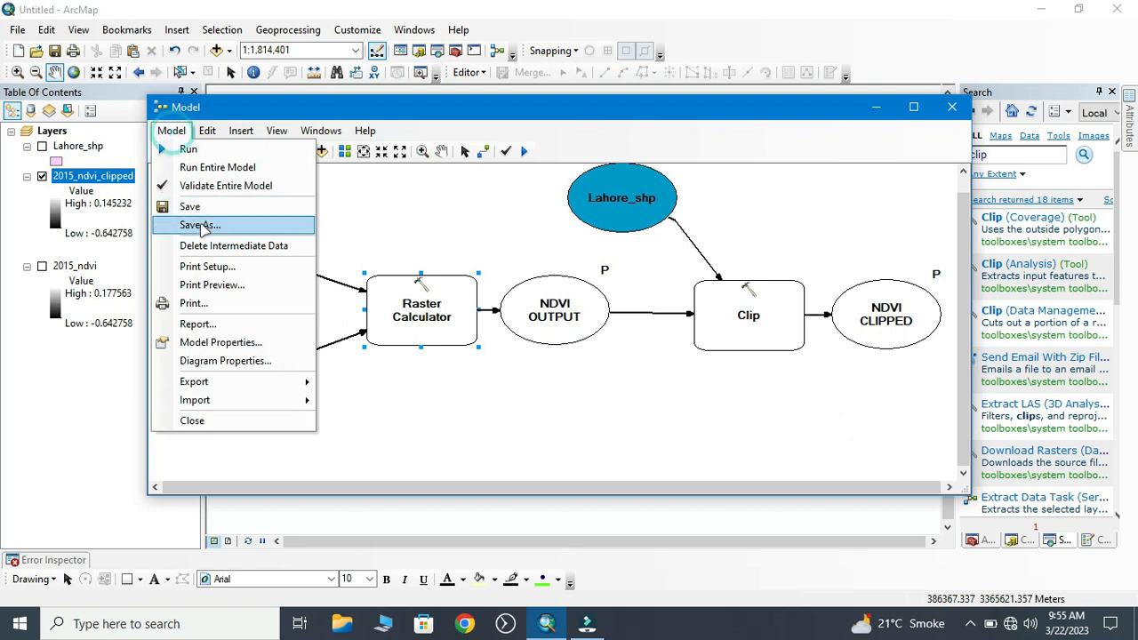
left_click(199, 224)
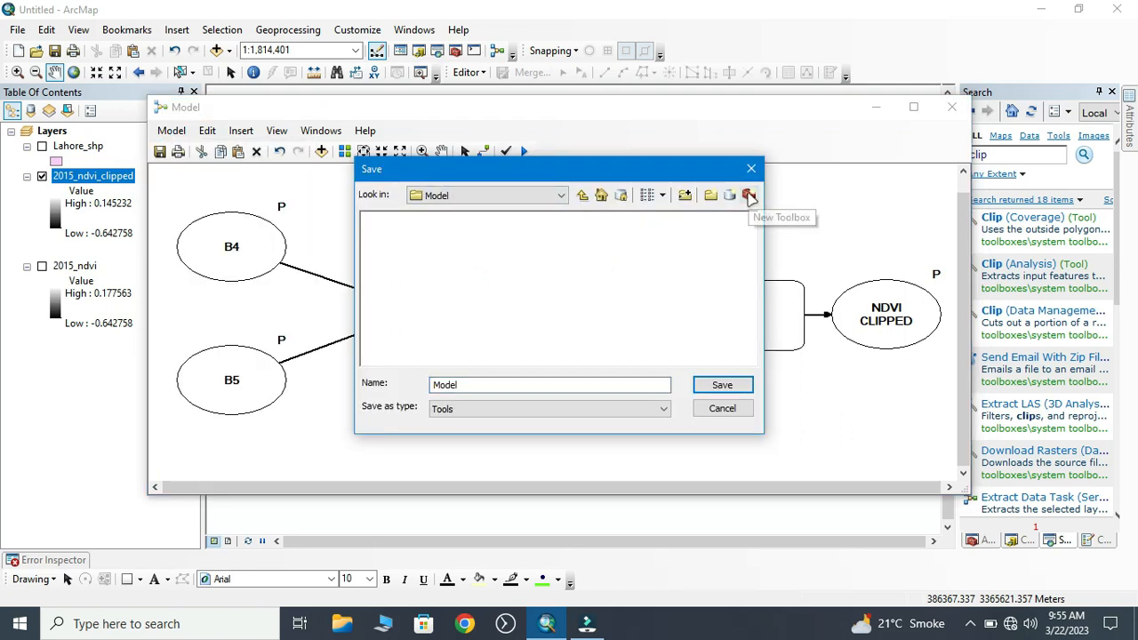
left_click(750, 193)
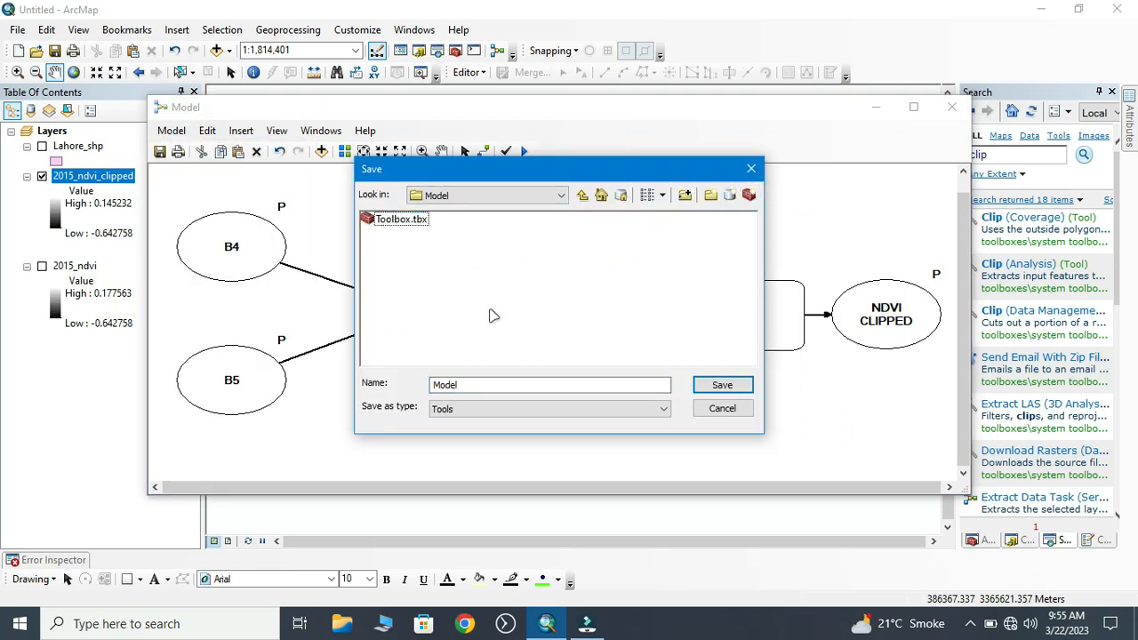
left_click(722, 384)
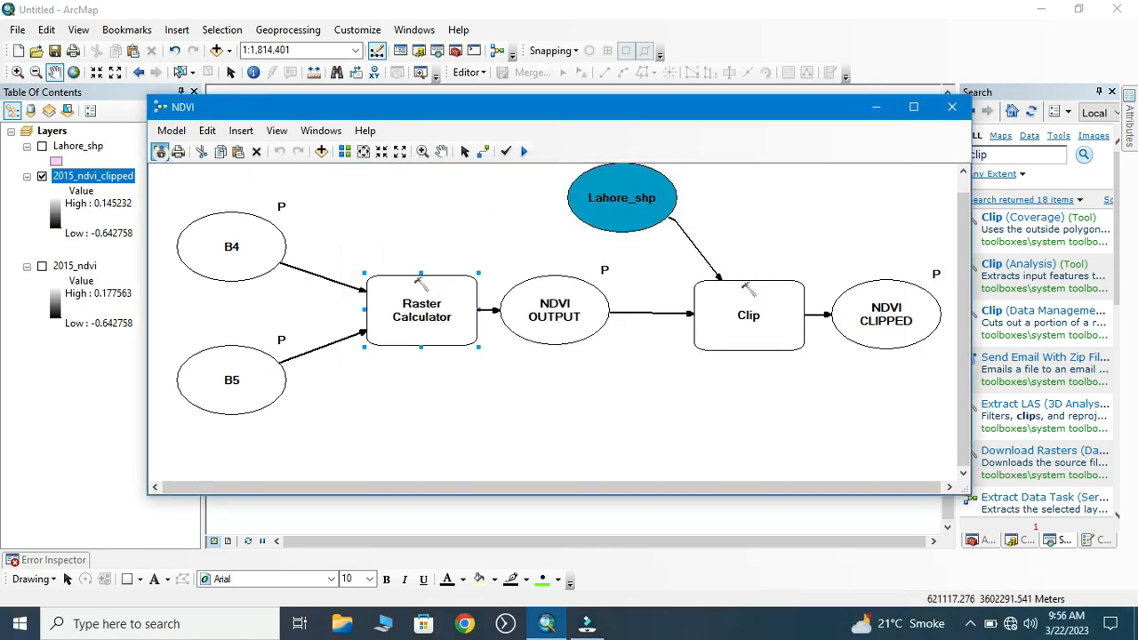
Step: Close ModelBuilder and add Toolbox.tbx with the NDVI model to ArcToolbox
left_click(952, 107)
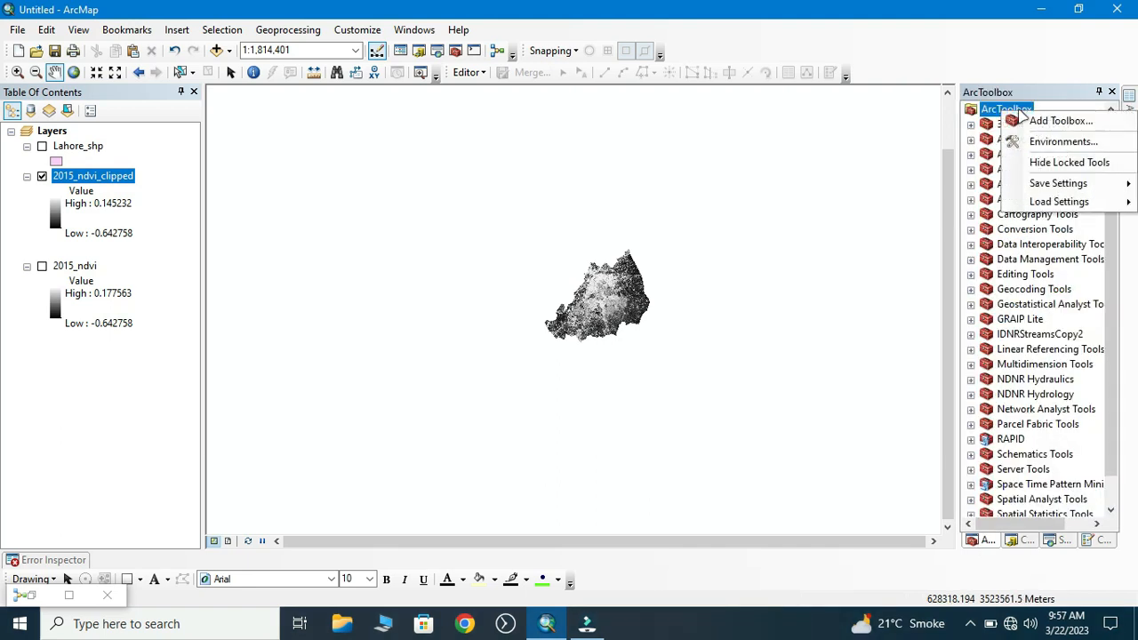
left_click(1060, 121)
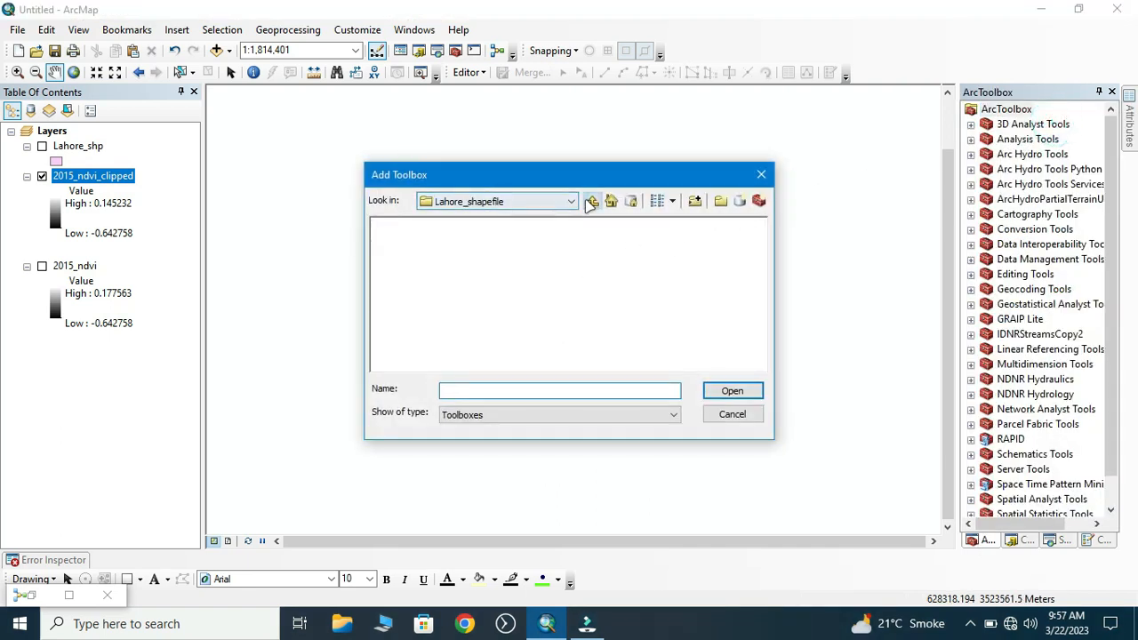
left_click(733, 412)
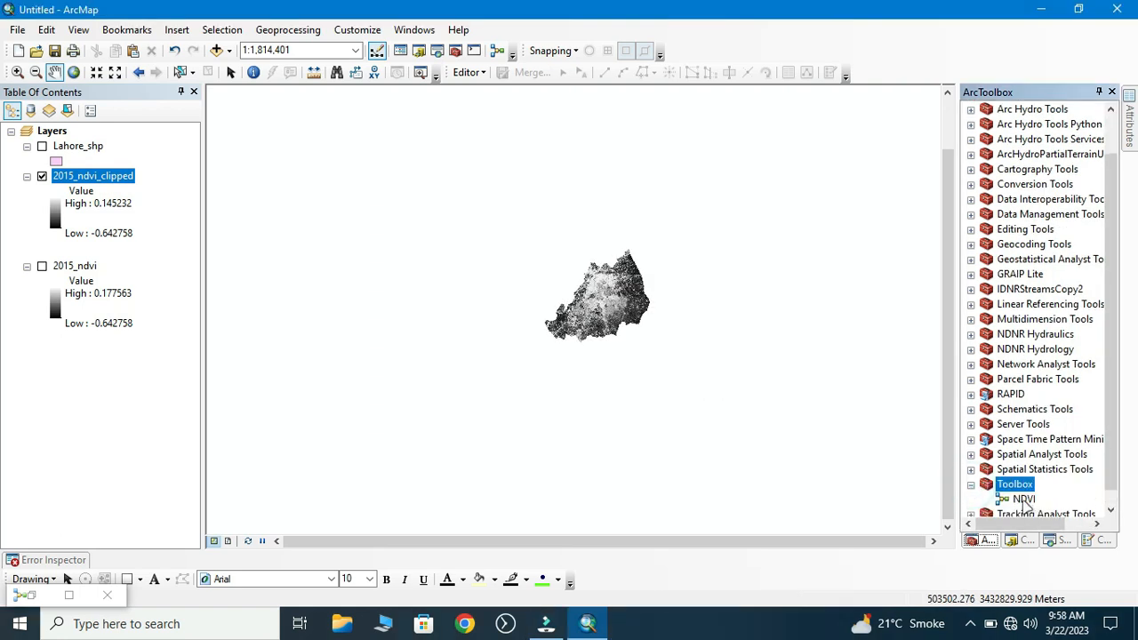
Step: Inspect the NDVI tool's B4 parameter browser, then cancel without choosing a raster
double_click(1024, 498)
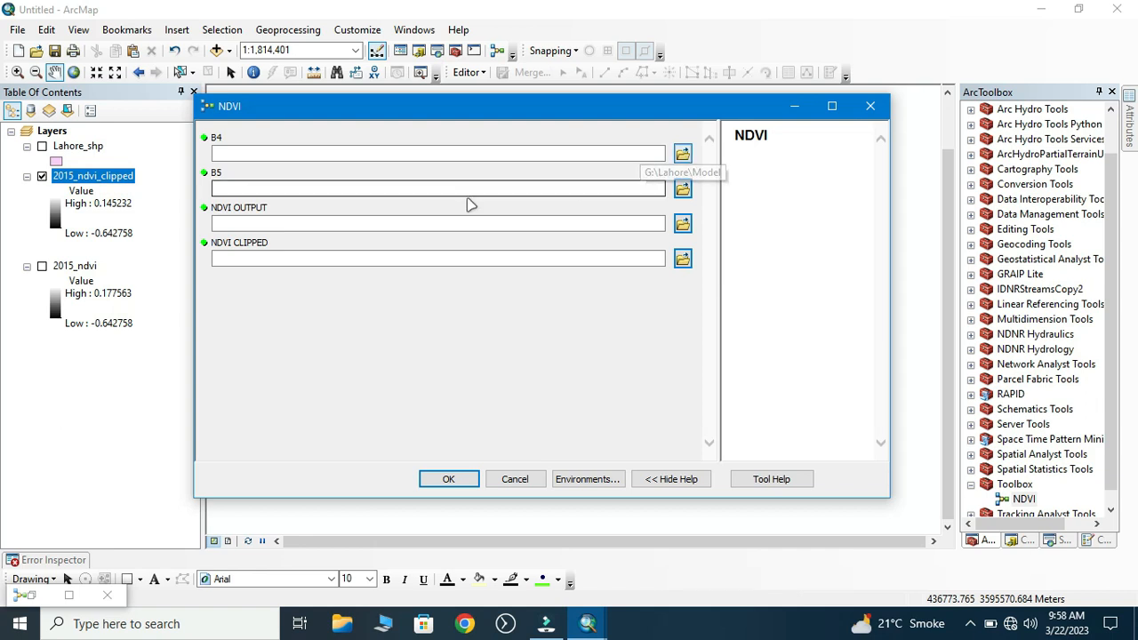
mouse_move(322, 272)
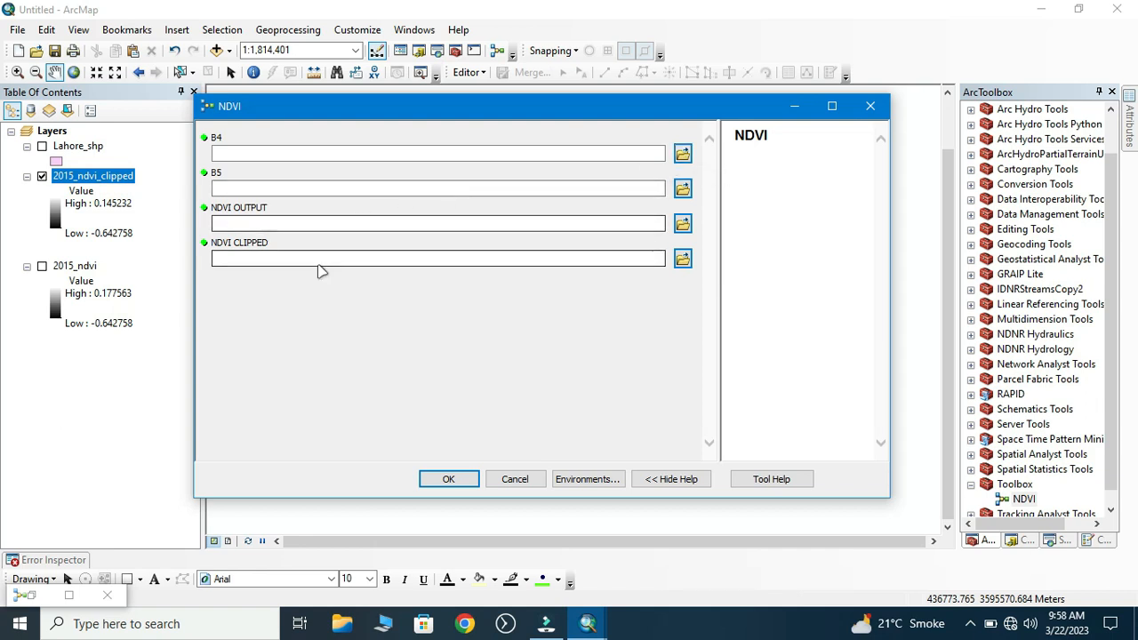
mouse_move(693, 309)
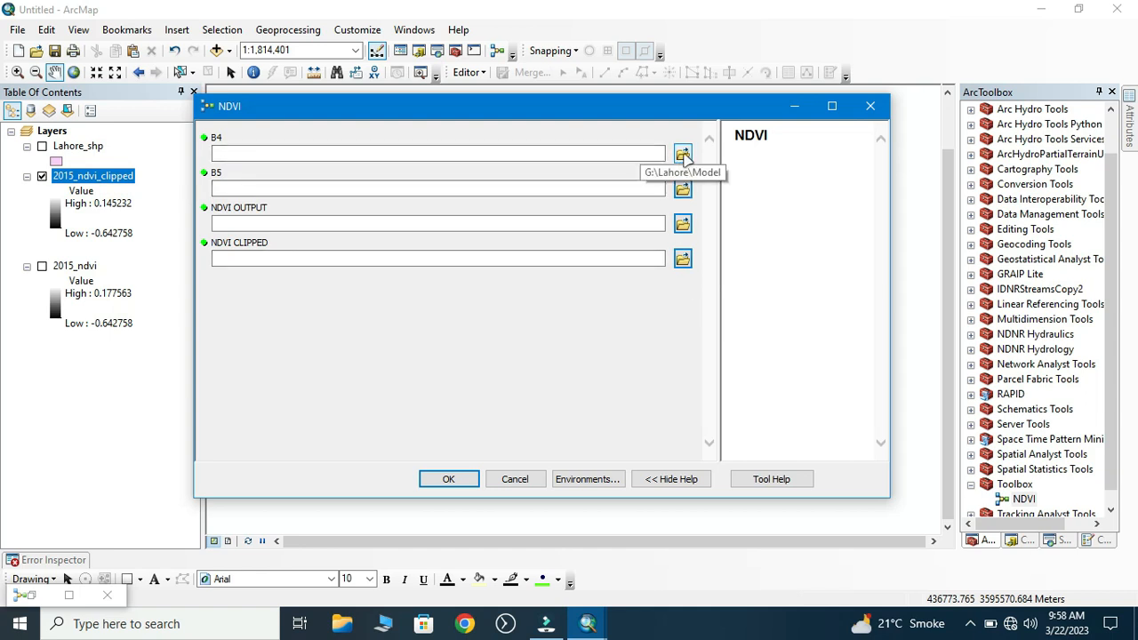
left_click(683, 153)
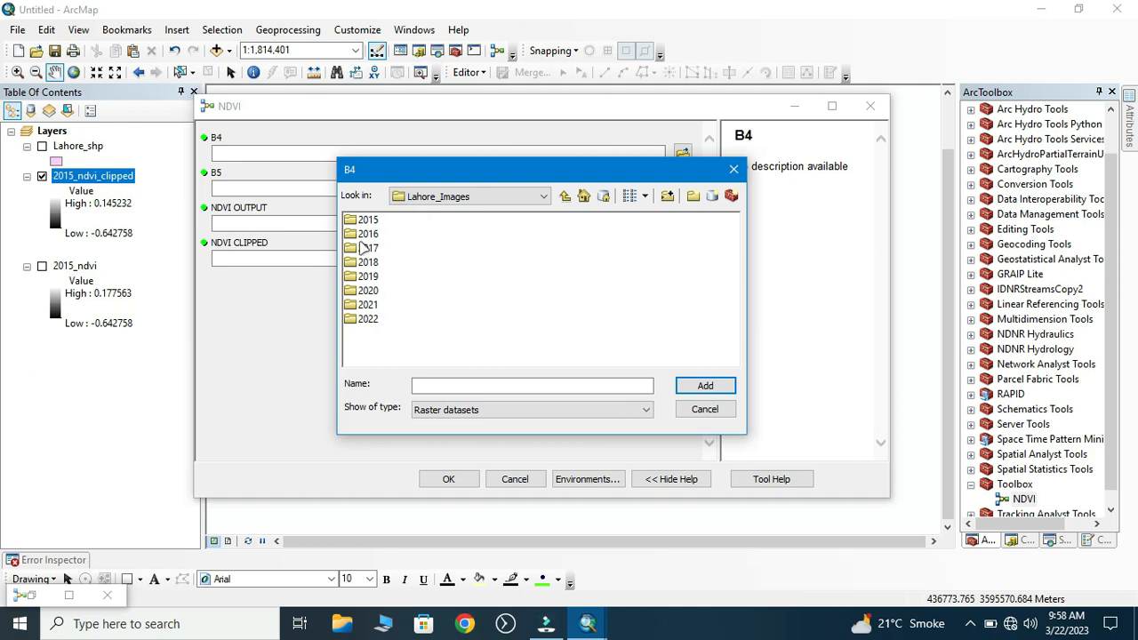
mouse_move(372, 248)
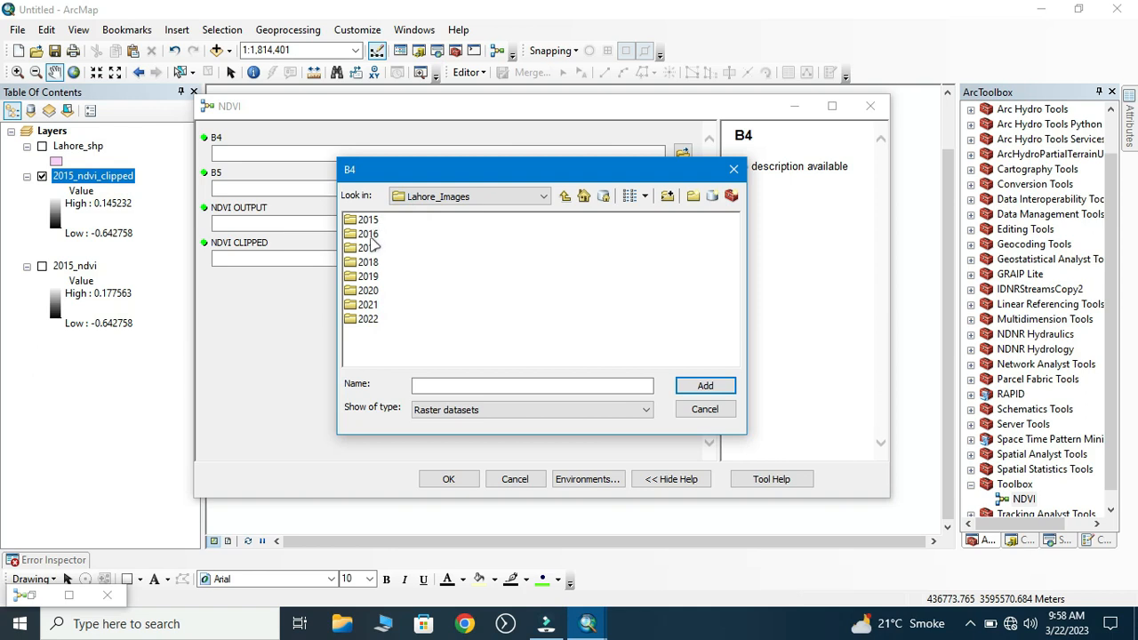
mouse_move(375, 274)
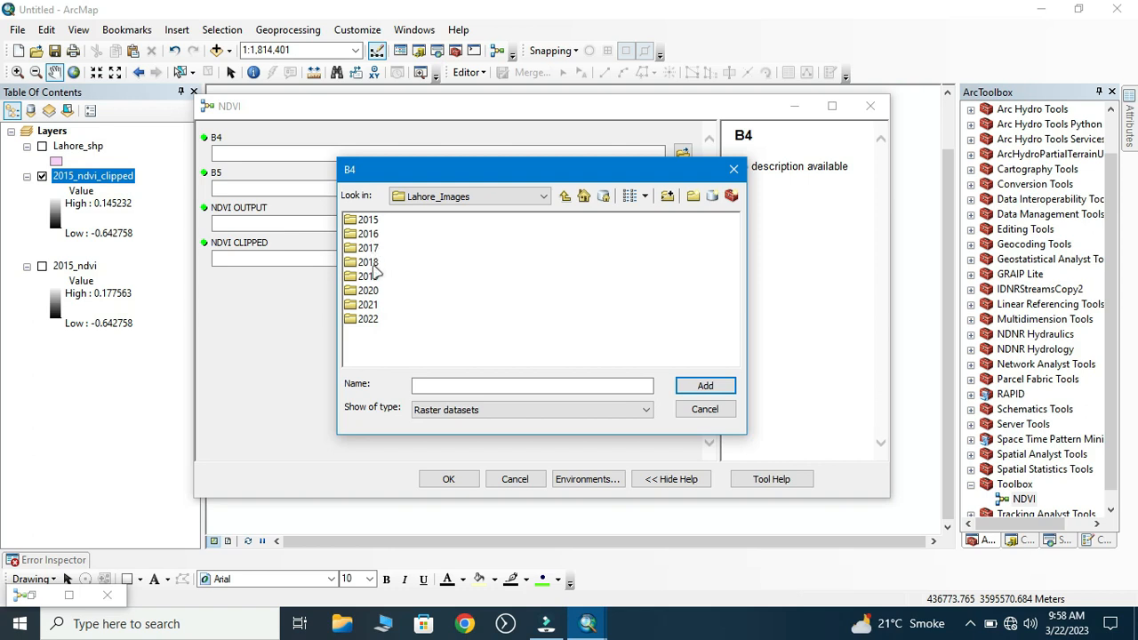
left_click(704, 407)
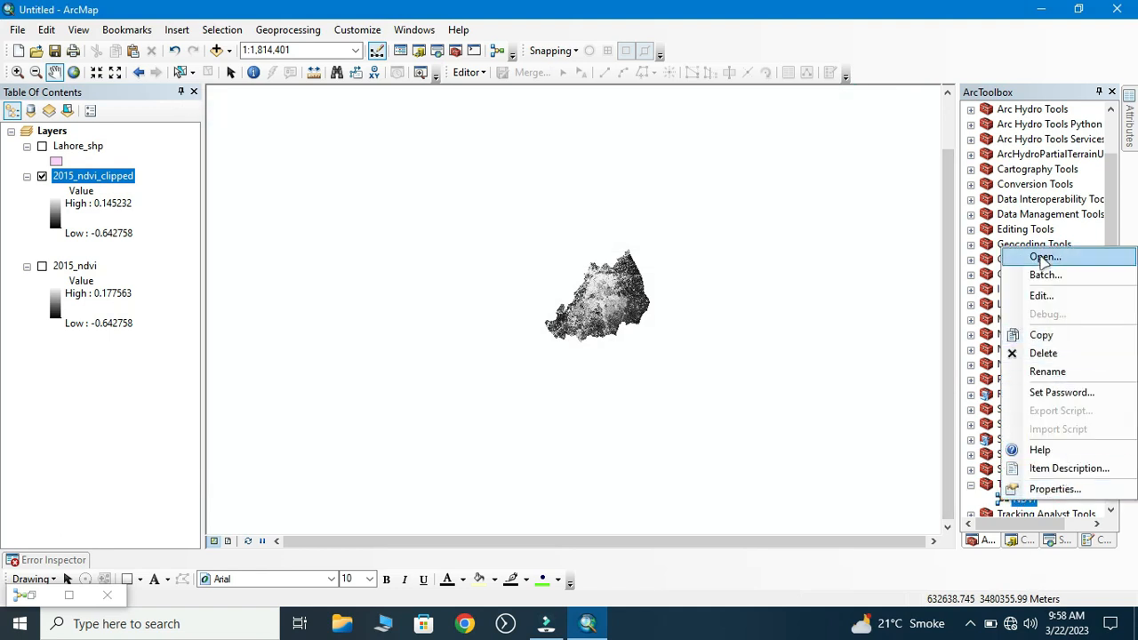
Step: Start a batch run and fill row 1 with the 2016 B4 band and its NDVI output path
left_click(1042, 256)
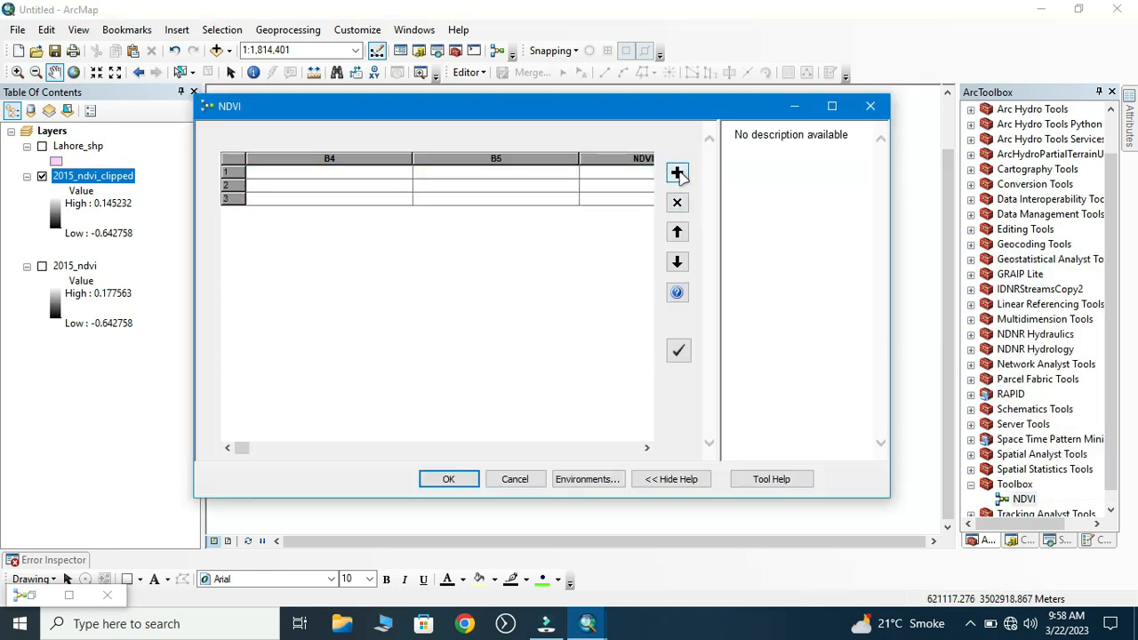
left_click(678, 172)
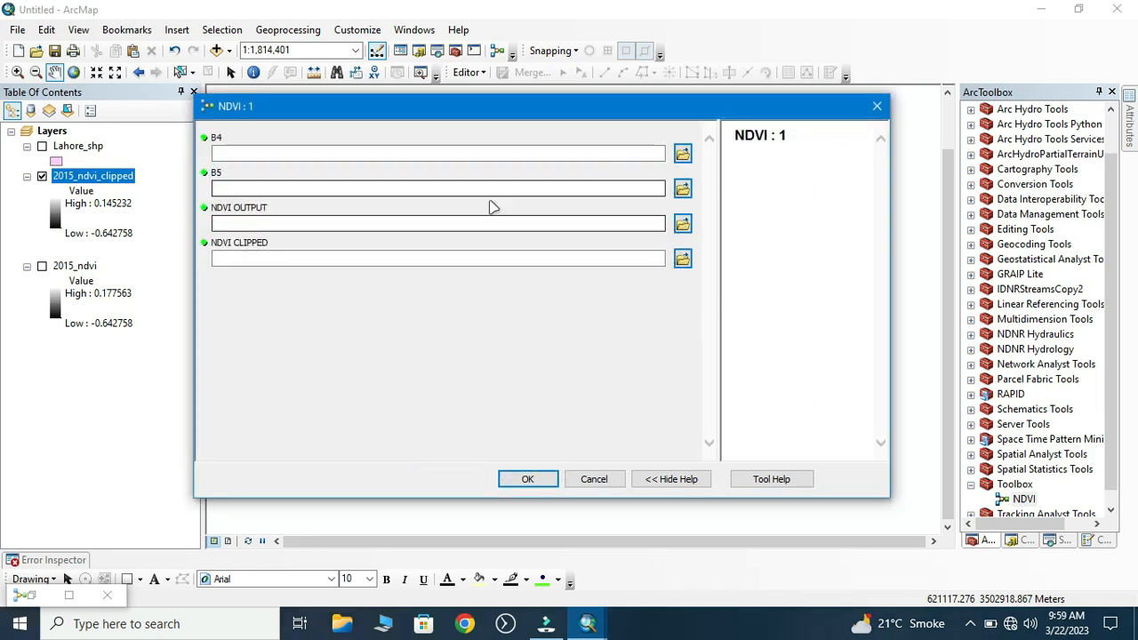
left_click(683, 153)
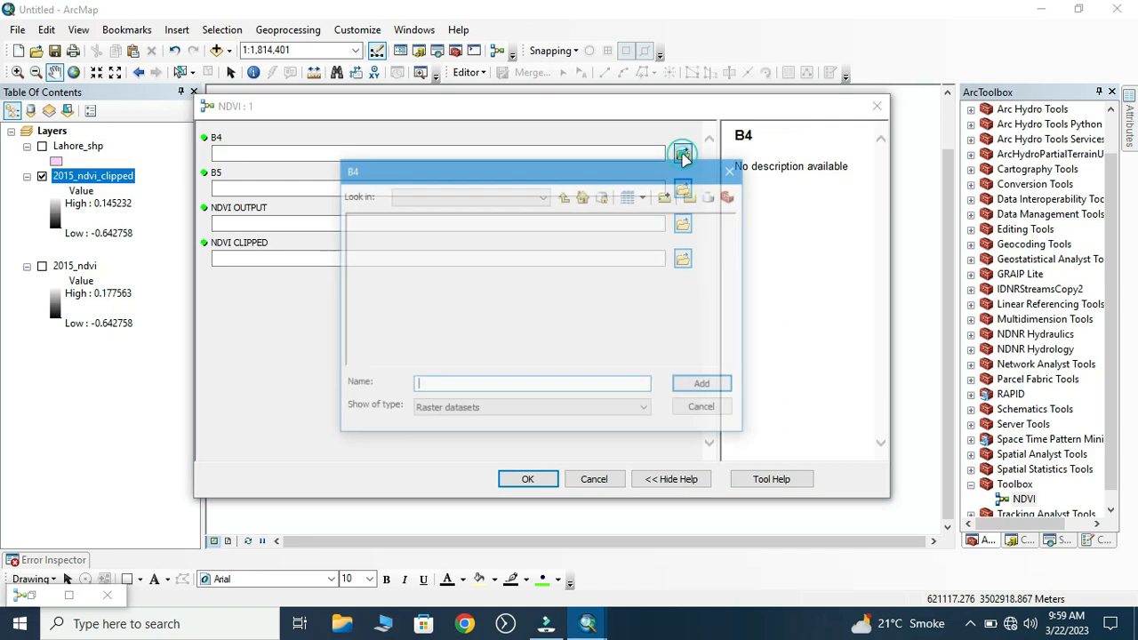
double_click(477, 304)
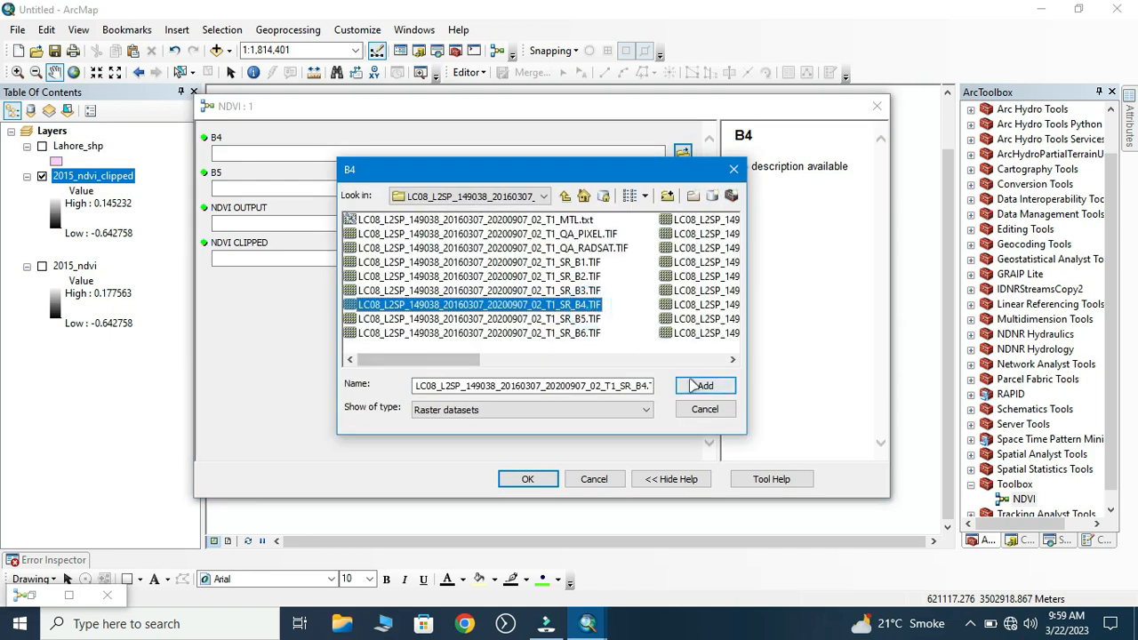
left_click(704, 384)
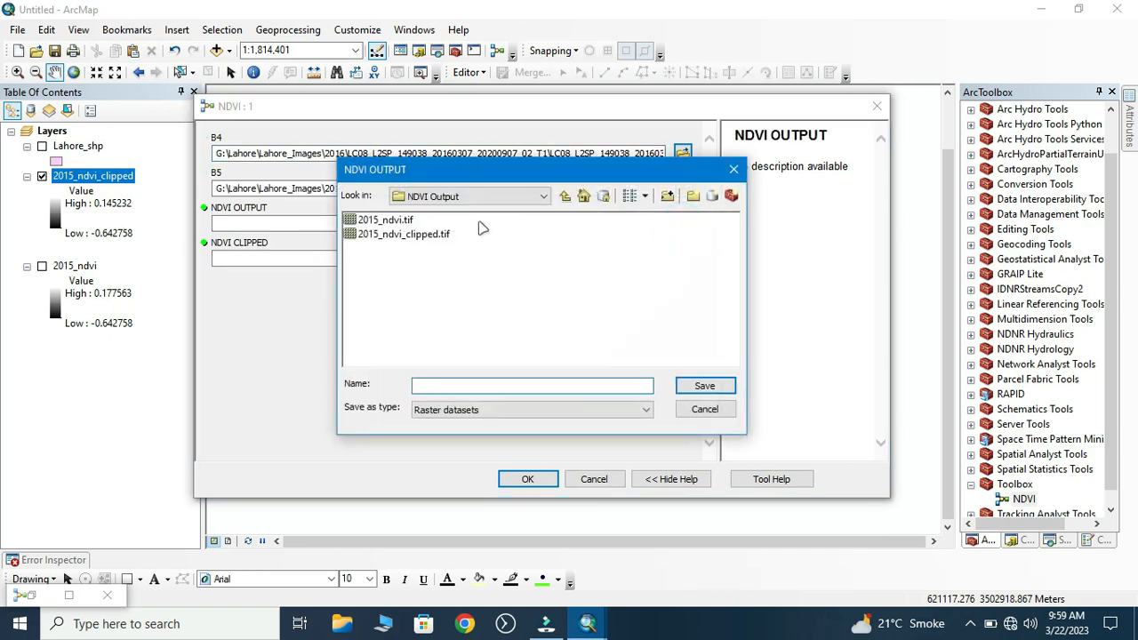
left_click(704, 384)
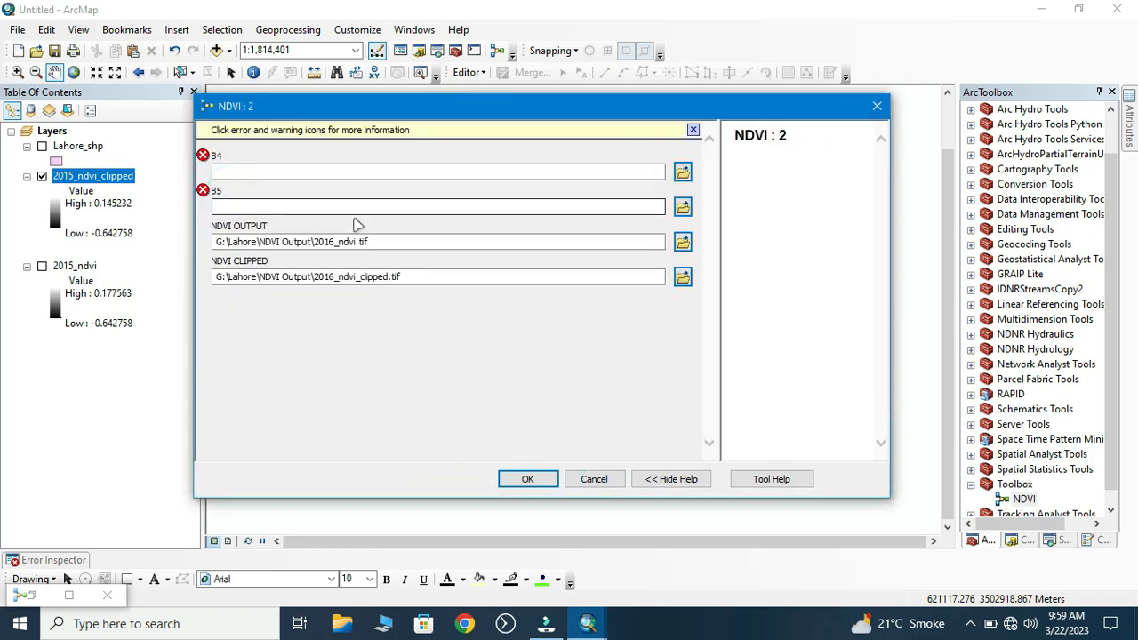
Step: Browse the Lahore_Images year folders for row 2's B4 raster
left_click(683, 171)
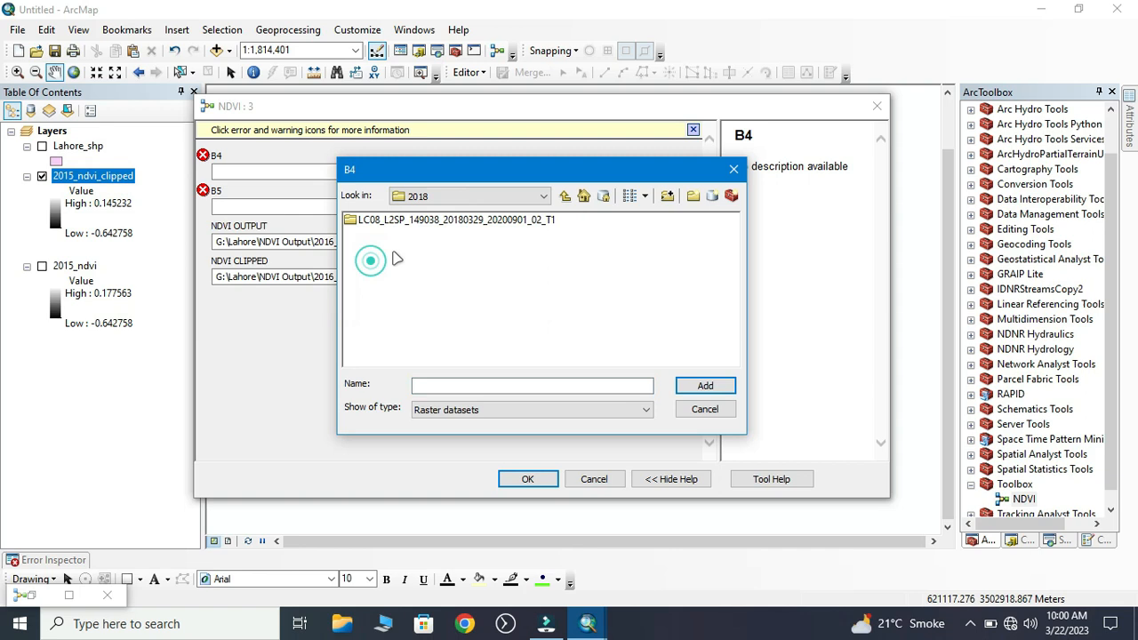
left_click(704, 409)
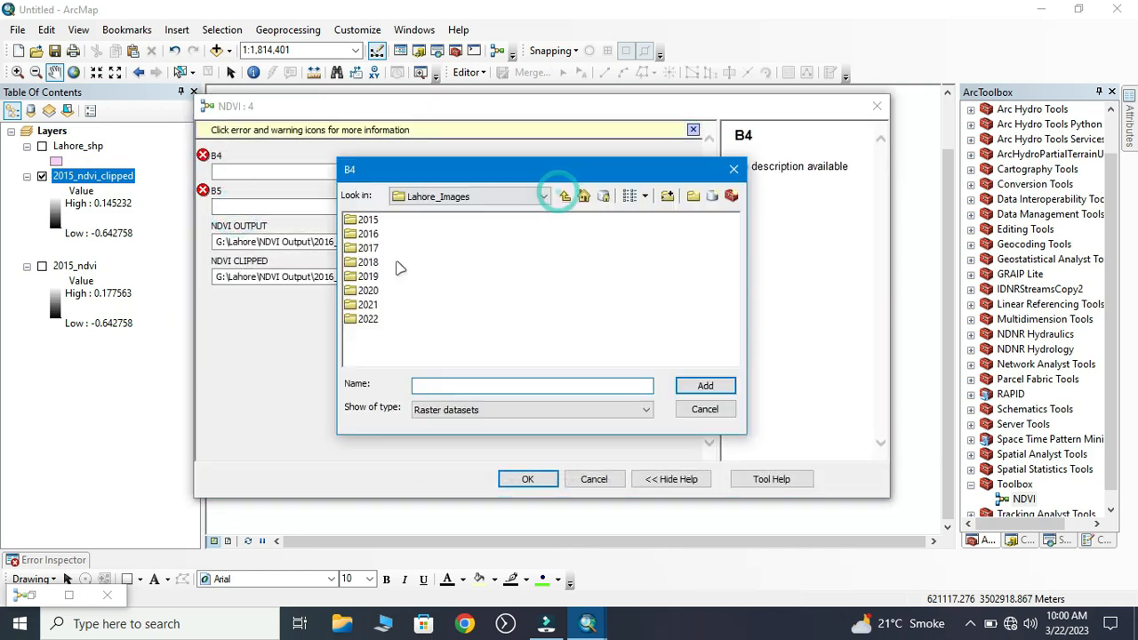
left_click(526, 478)
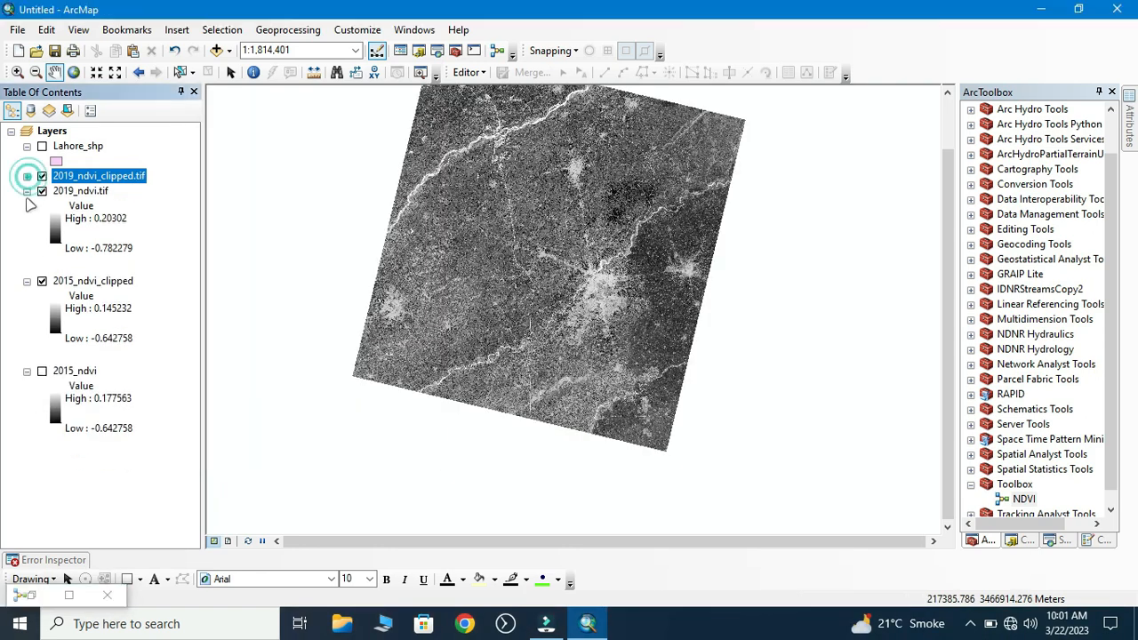
Step: Add the 2015–2019 *_ndvi_clipped.tif rasters as layers and pan to recentre them
left_click(216, 50)
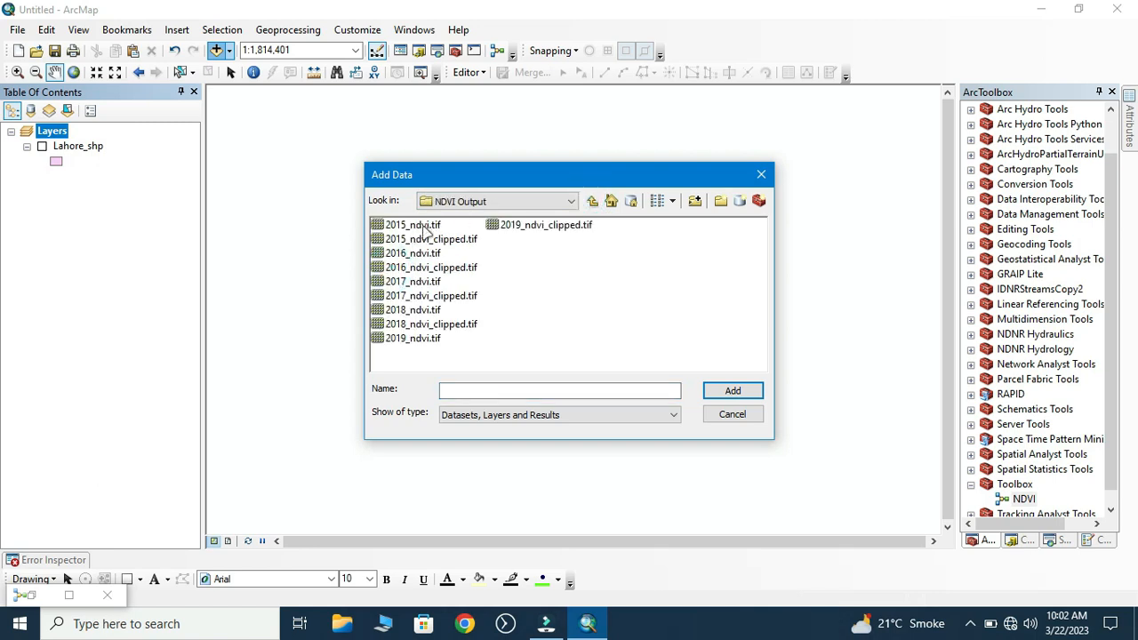
left_click(431, 267)
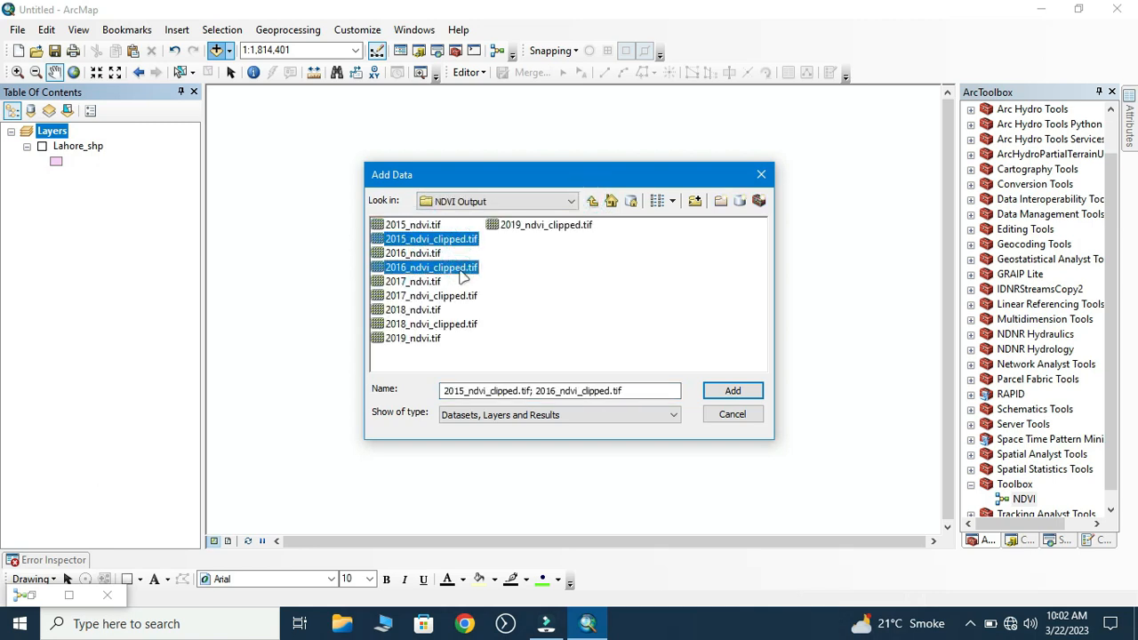
left_click(732, 391)
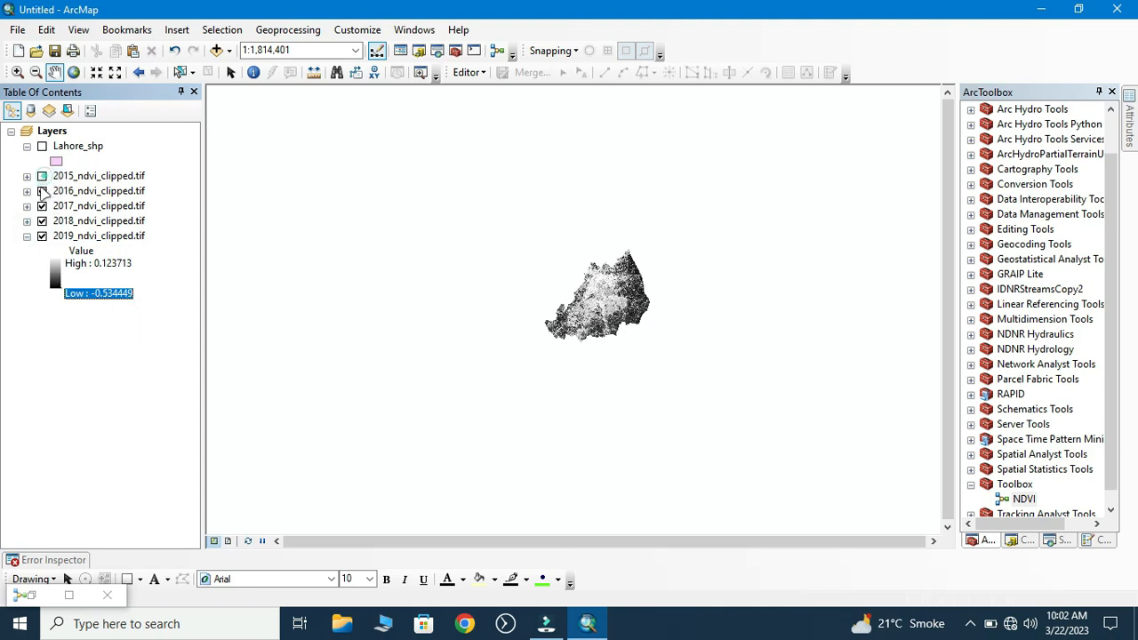
left_click(42, 235)
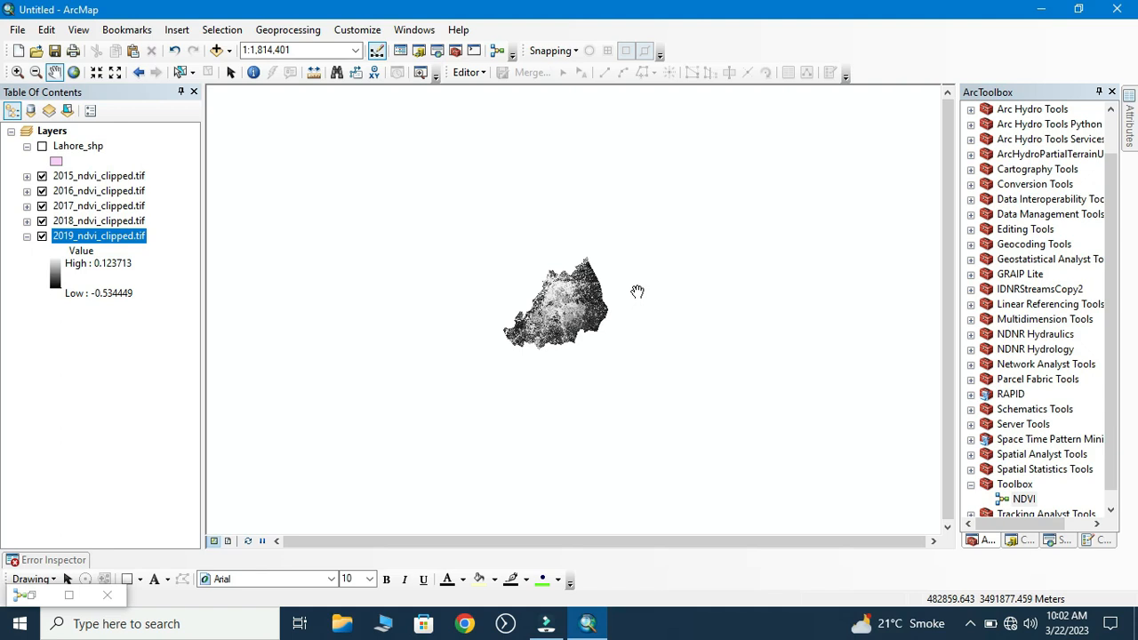
left_click_drag(554, 302, 608, 306)
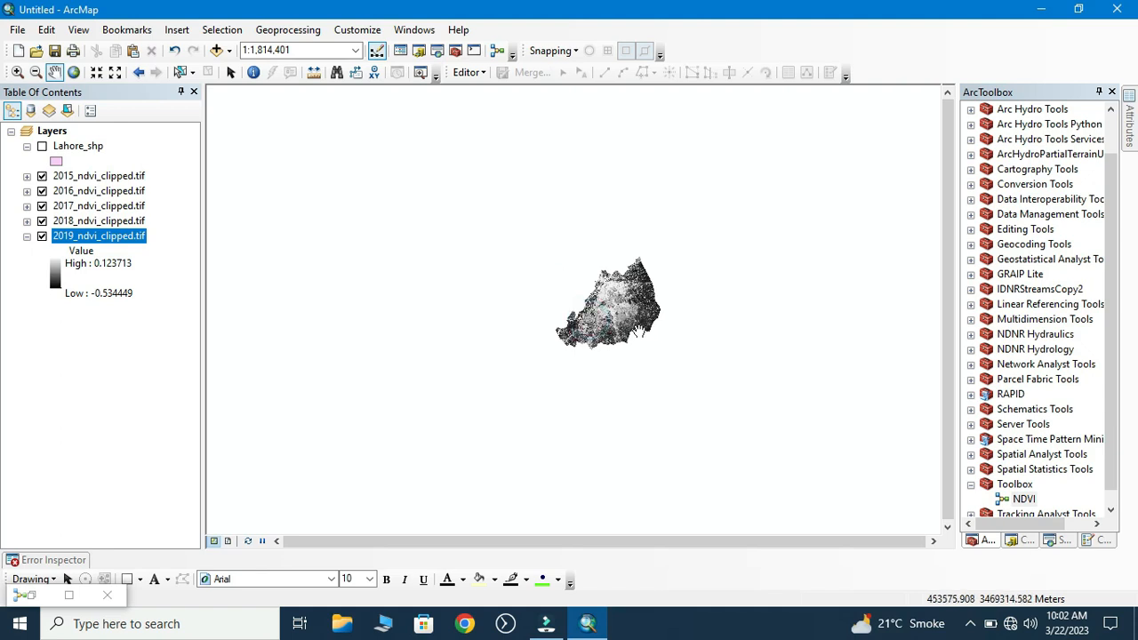